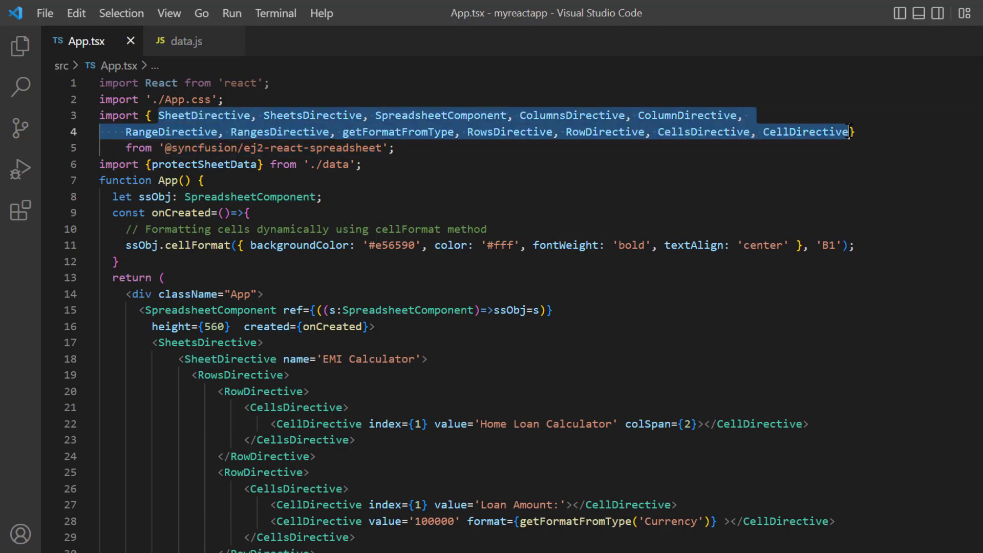
# Collapse the EMI Calculator SheetDirective in App.tsx and review the SpreadsheetComponent markup before using the terminal.
pyautogui.scroll(-3)
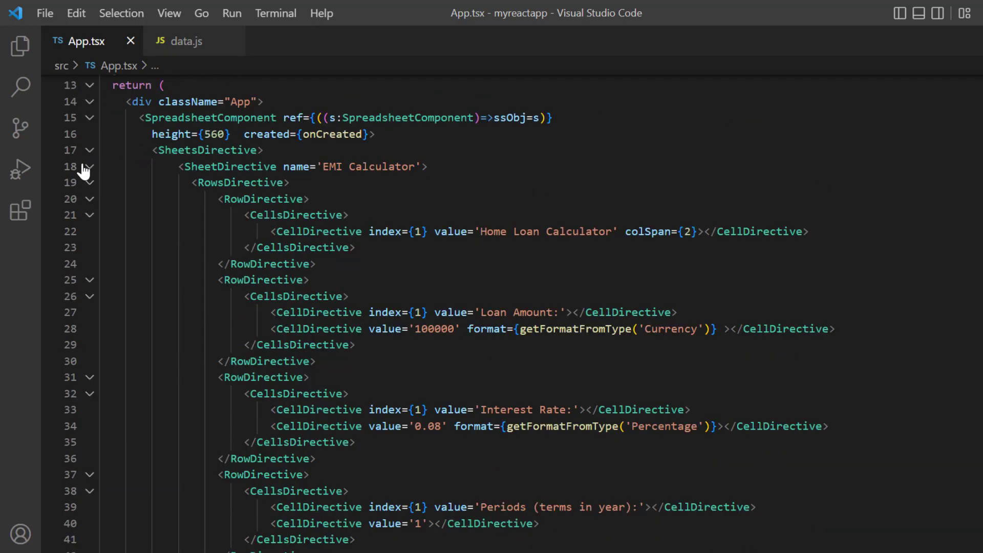
pyautogui.click(90, 166)
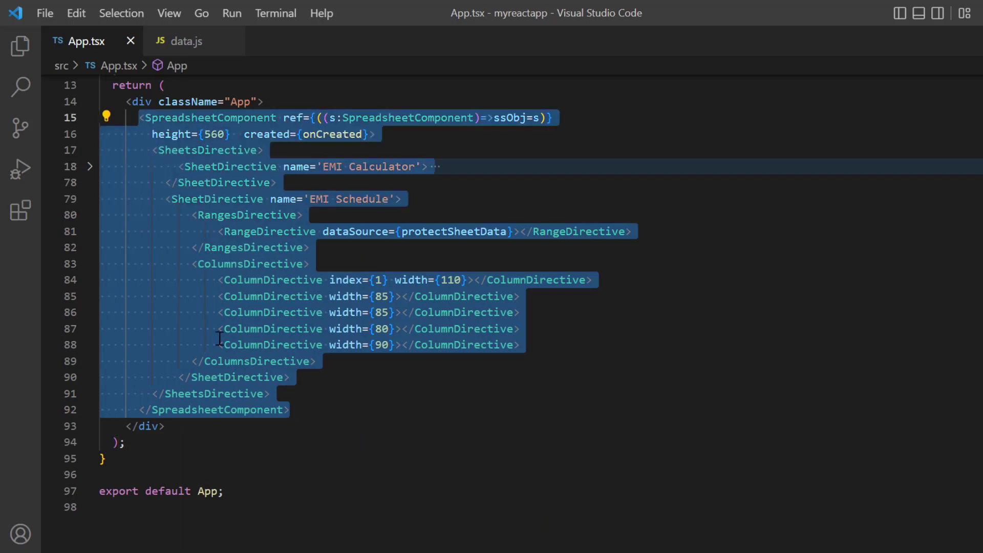
pyautogui.click(97, 182)
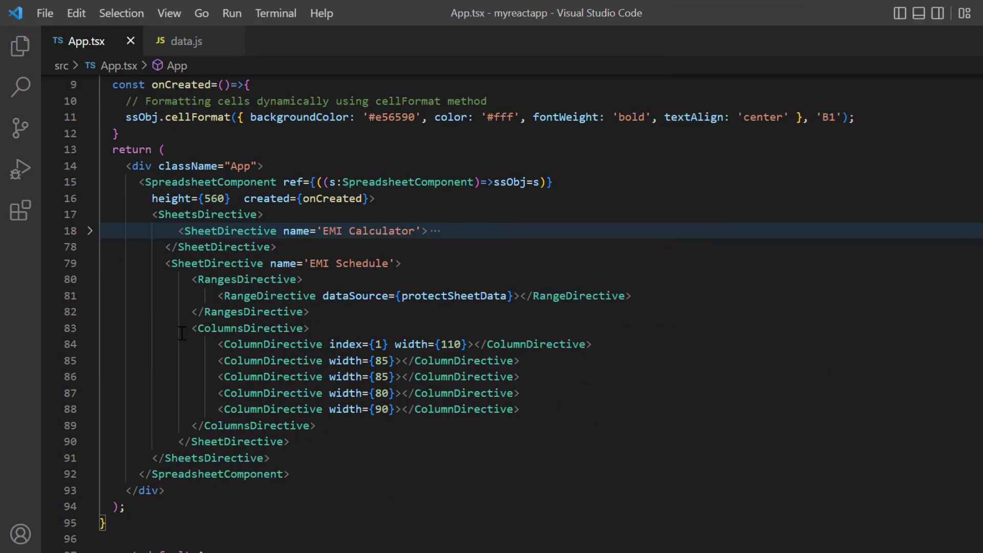
pyautogui.moveTo(193, 327); pyautogui.dragTo(316, 426)
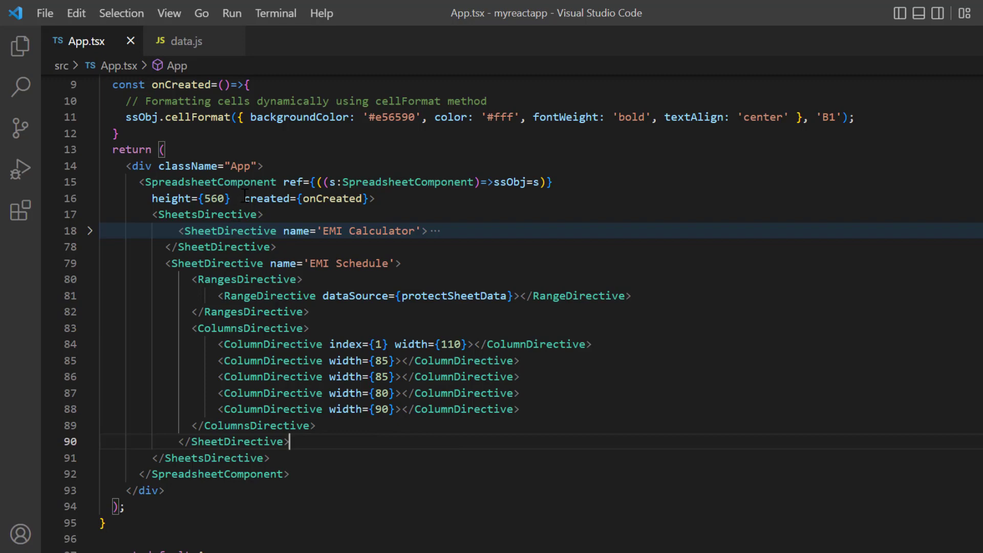
pyautogui.click(376, 199)
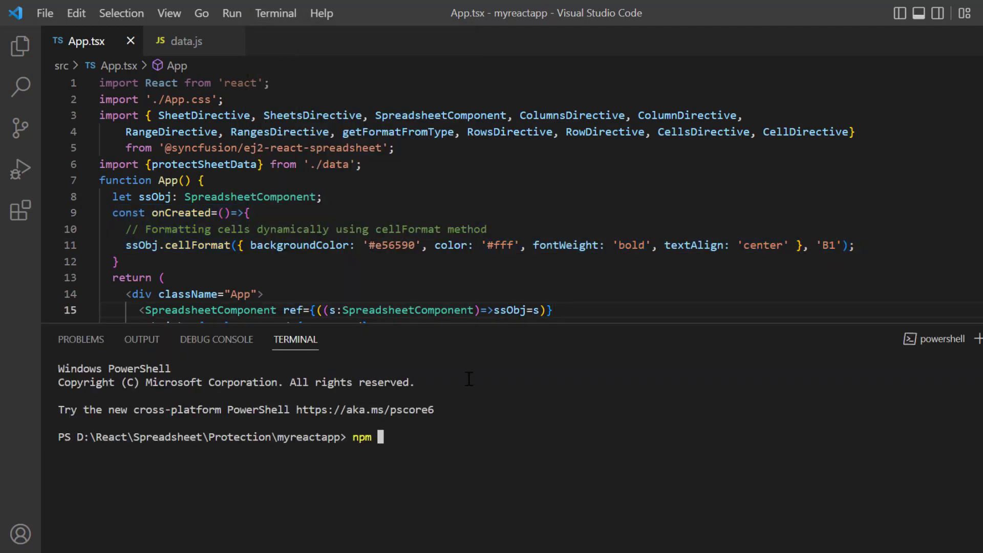
# Run npm start so the Home Loan Calculator opens at localhost:3000 in the browser.
pyautogui.write('start')
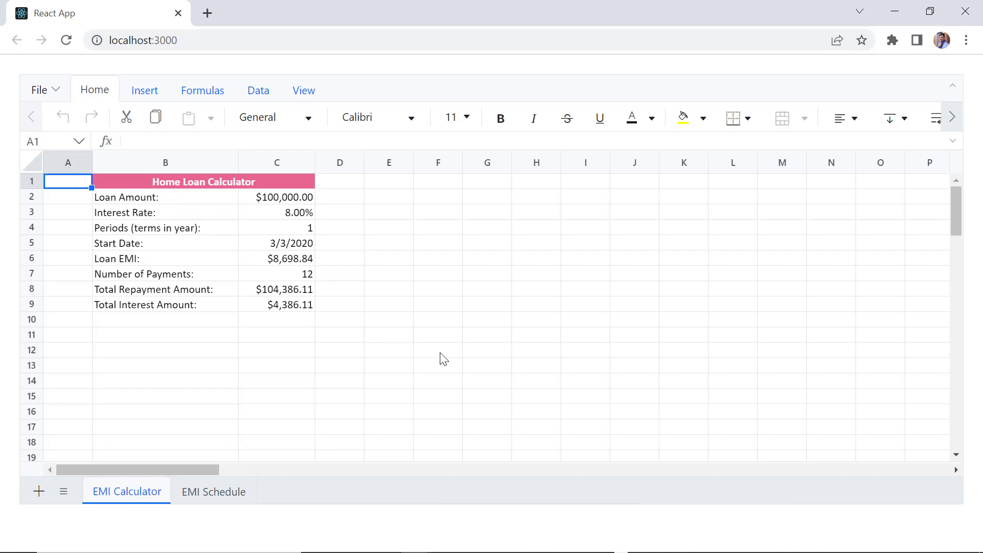
pyautogui.moveTo(439, 346)
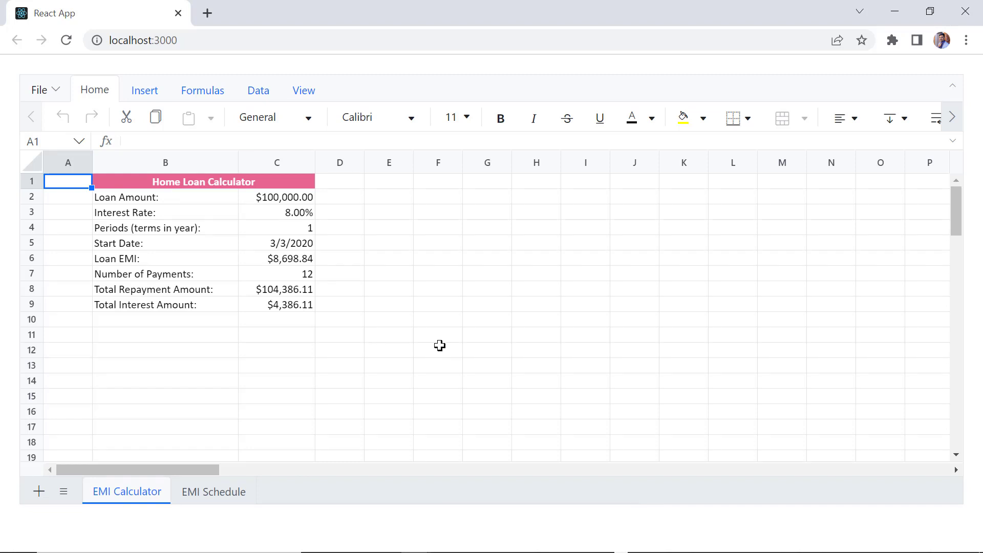
pyautogui.moveTo(452, 314)
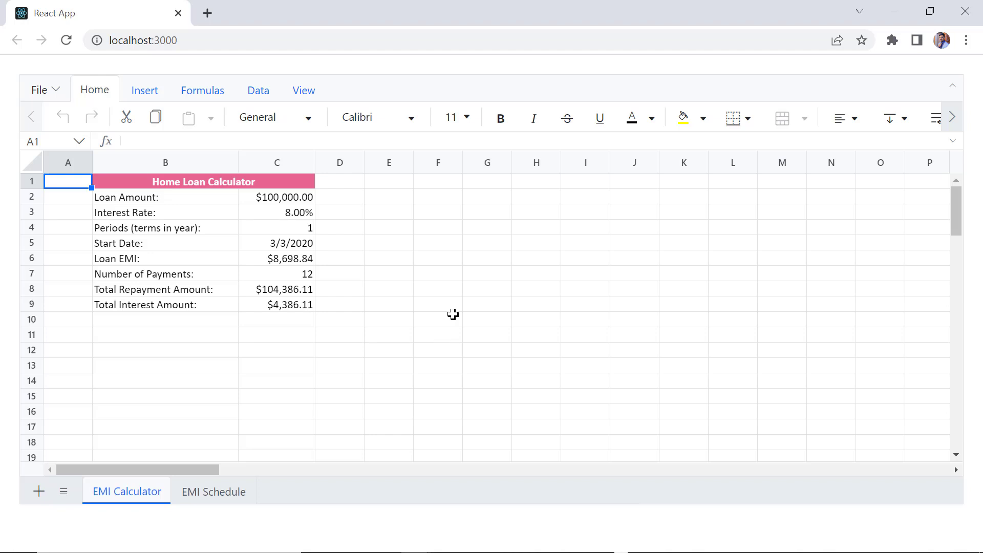
# Protect the EMI Calculator sheet from the Data ribbon with a password, confirming it twice.
pyautogui.click(258, 90)
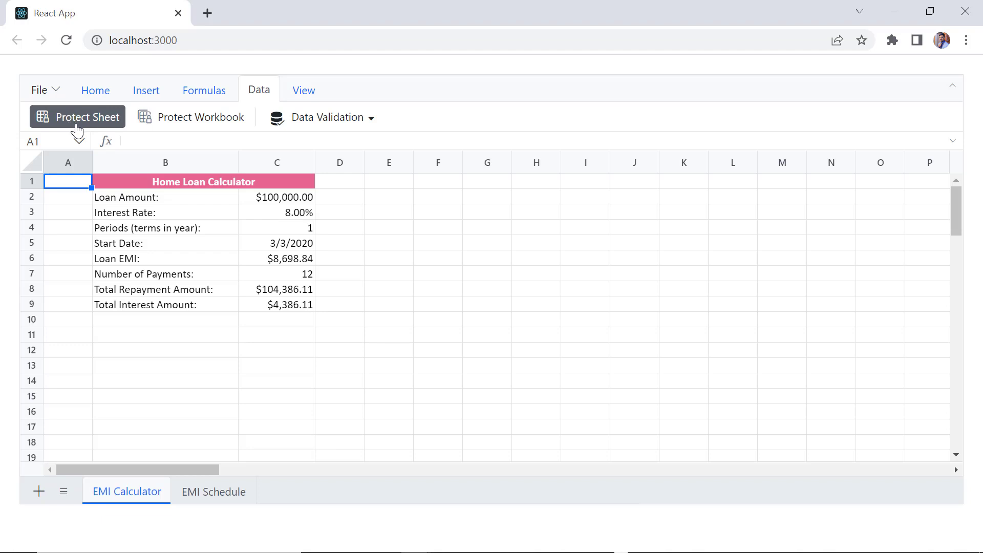
pyautogui.click(77, 117)
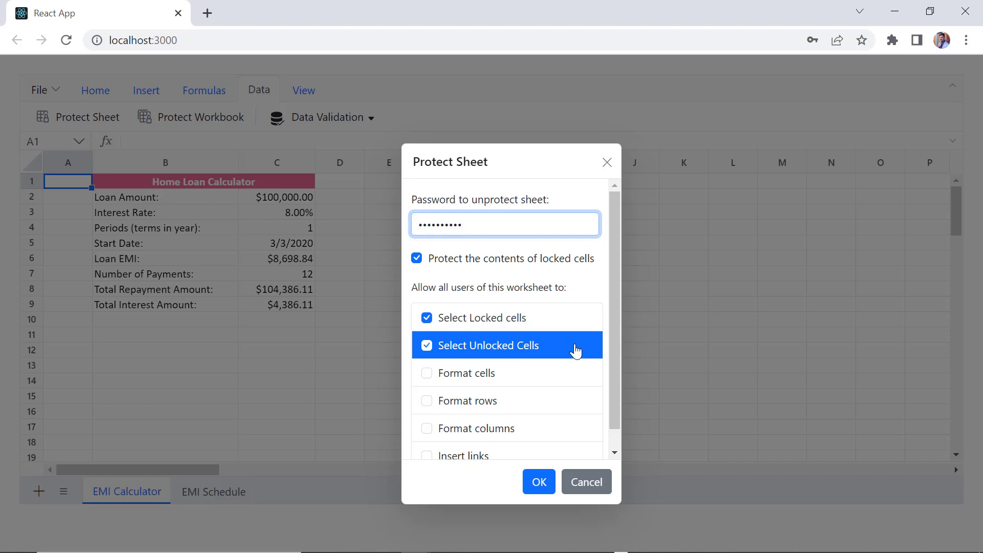
pyautogui.moveTo(554, 478)
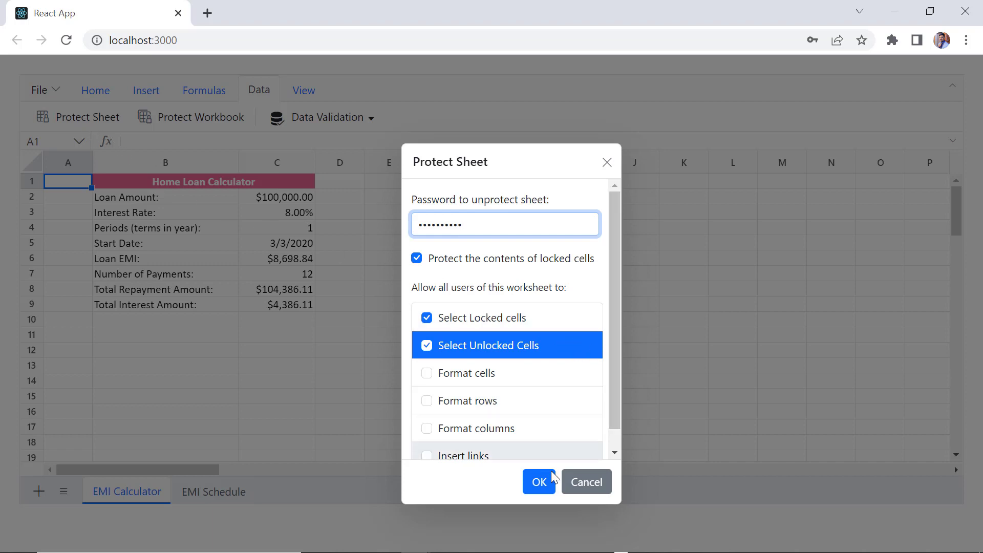
pyautogui.click(538, 482)
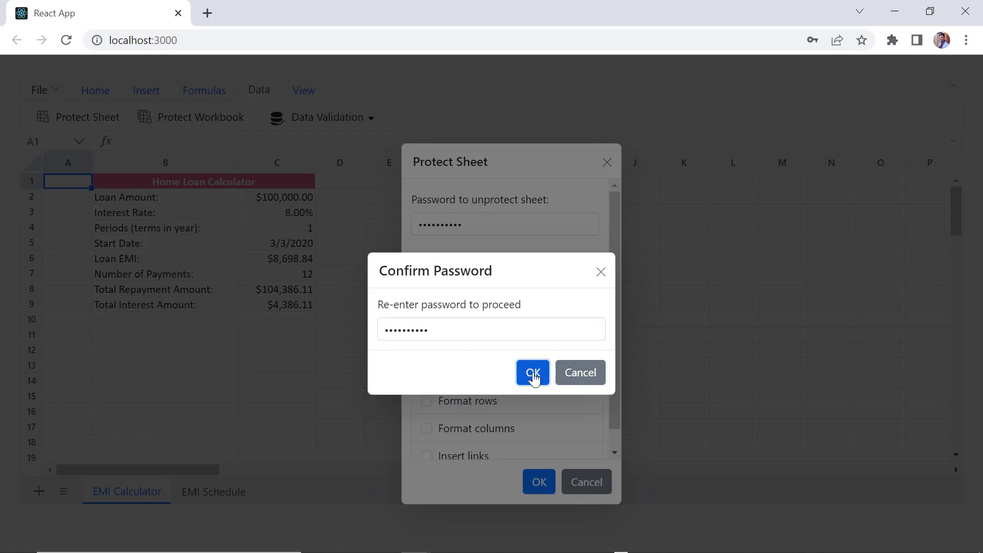
pyautogui.click(532, 372)
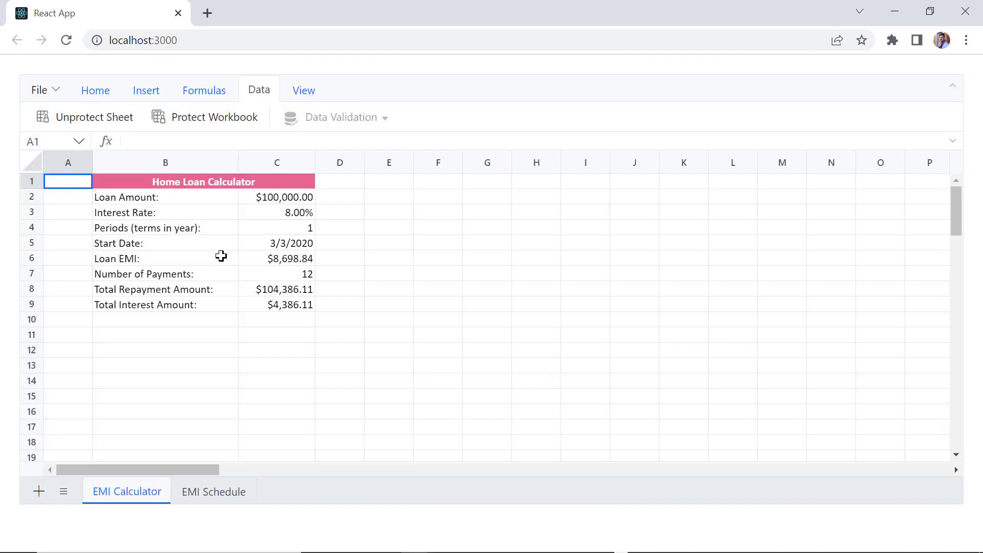
# Verify a protected cell rejects edits, then on EMI Schedule change the first Interest value to 4546.
pyautogui.doubleClick(276, 243)
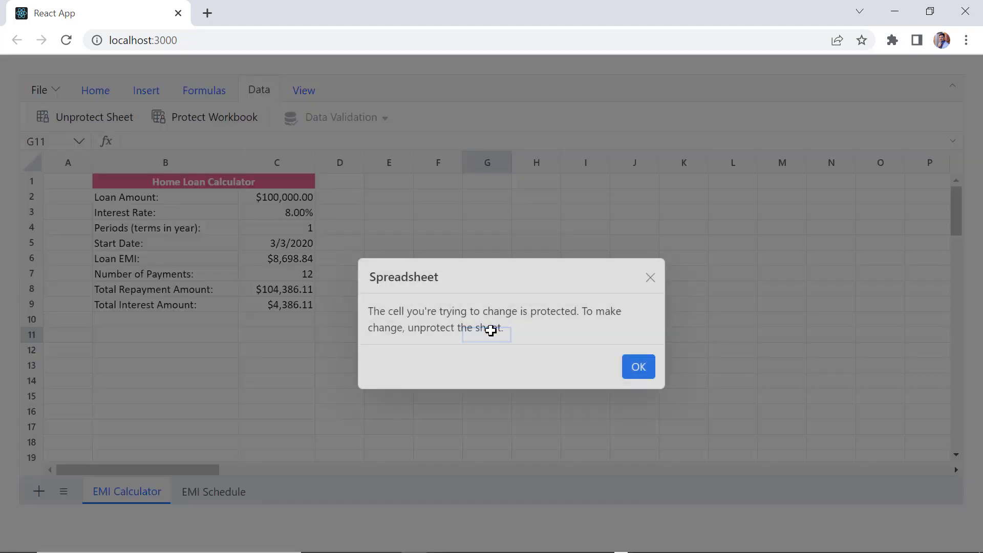
pyautogui.click(638, 367)
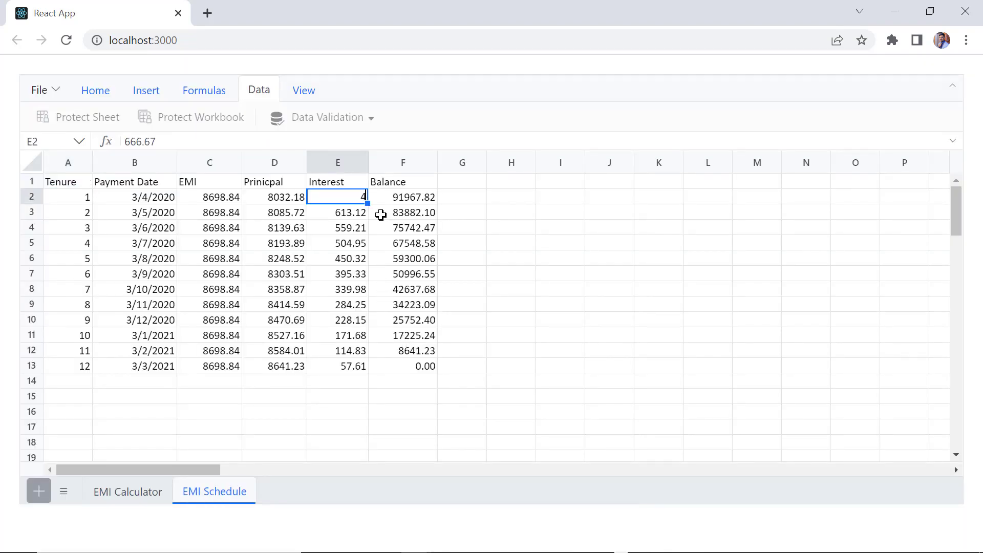
pyautogui.write('5466')
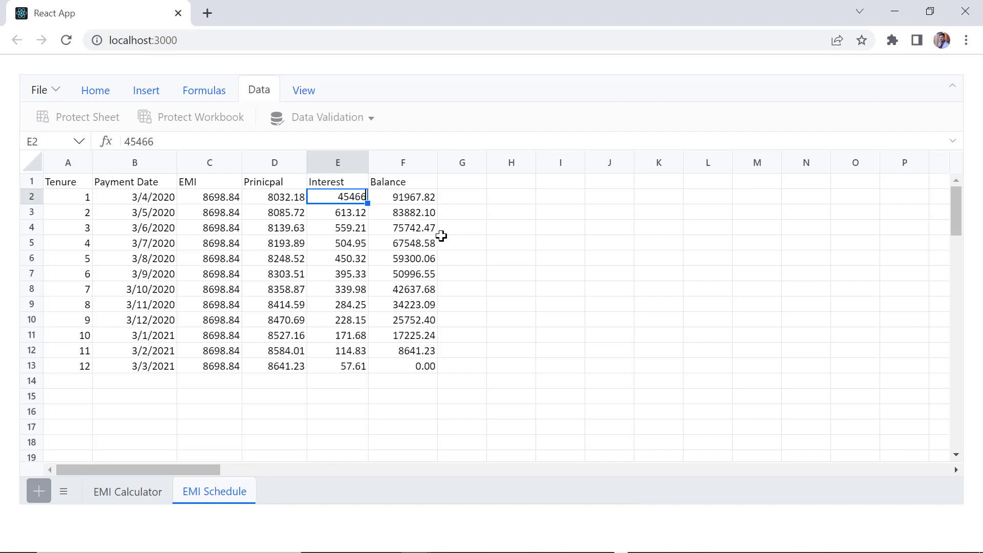
pyautogui.click(510, 243)
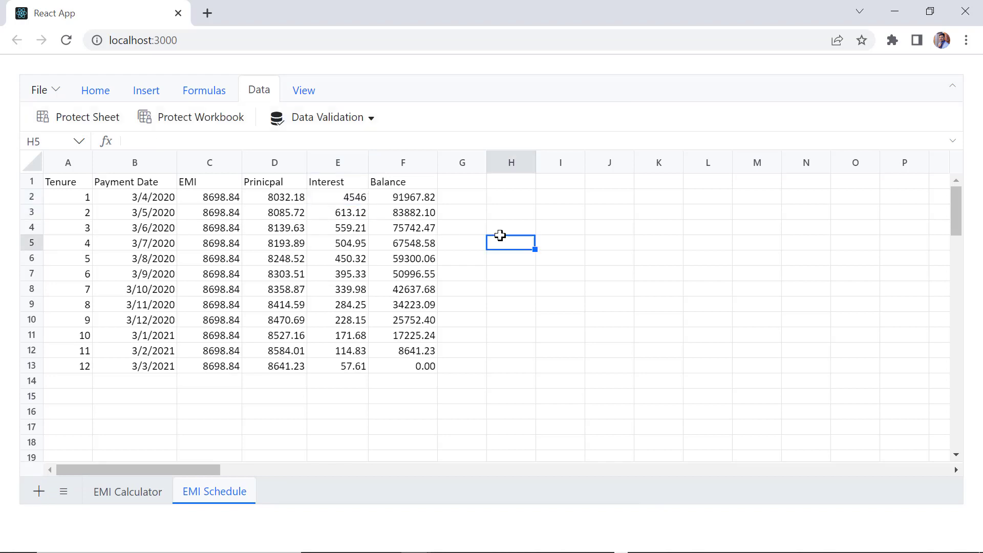
# Protect the EMI Schedule sheet without a password from its tab menu, test an edit, then unprotect it.
pyautogui.rightClick(214, 492)
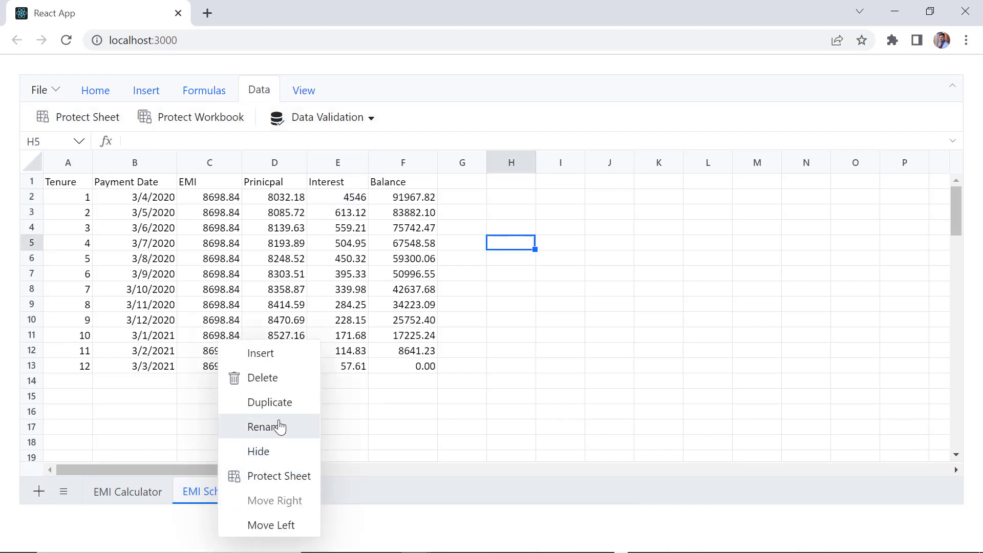
pyautogui.click(278, 476)
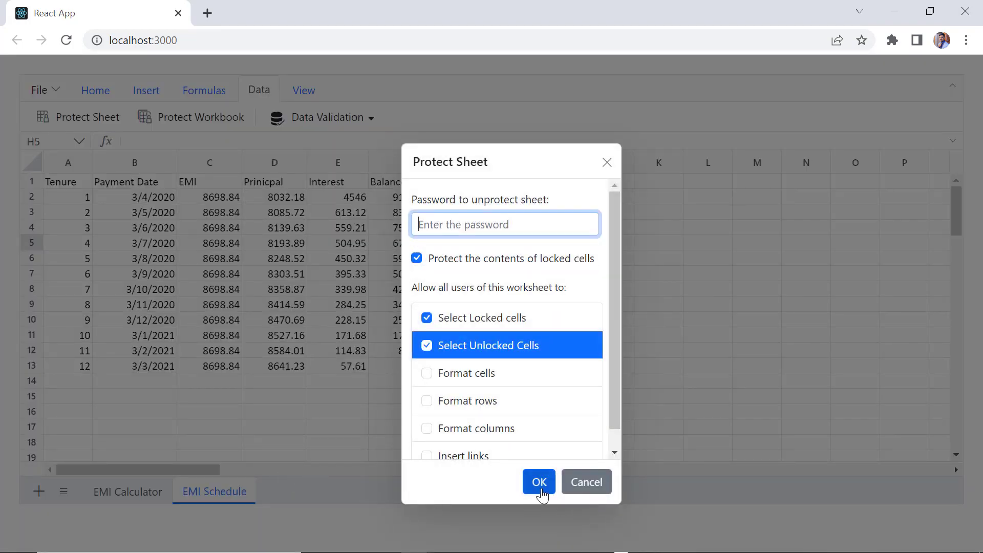
pyautogui.click(538, 481)
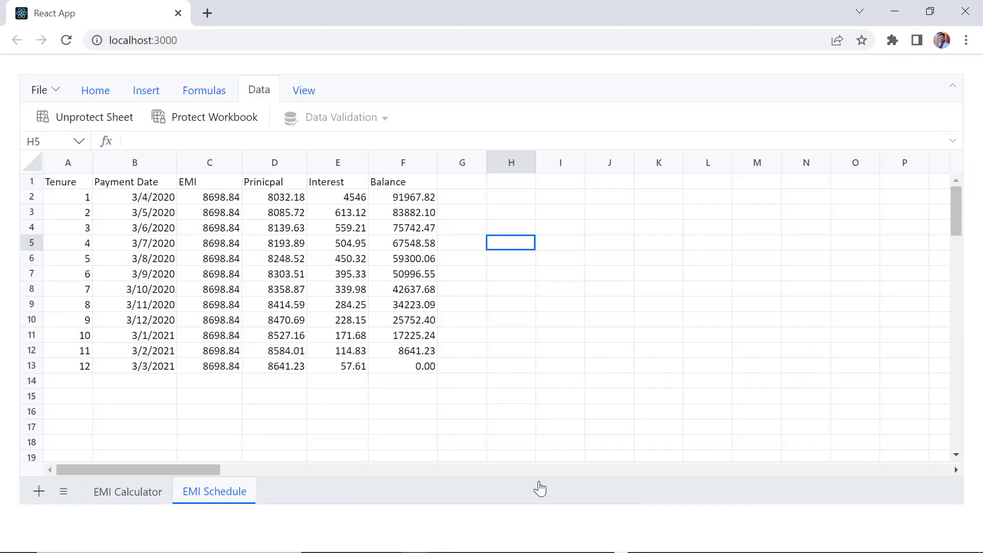
pyautogui.moveTo(209, 227); pyautogui.dragTo(337, 305)
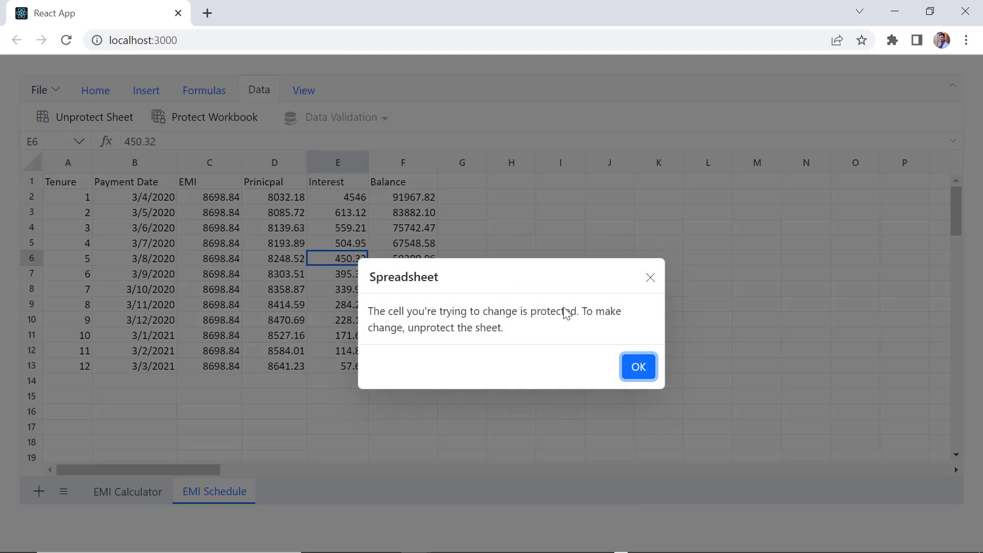
pyautogui.click(638, 367)
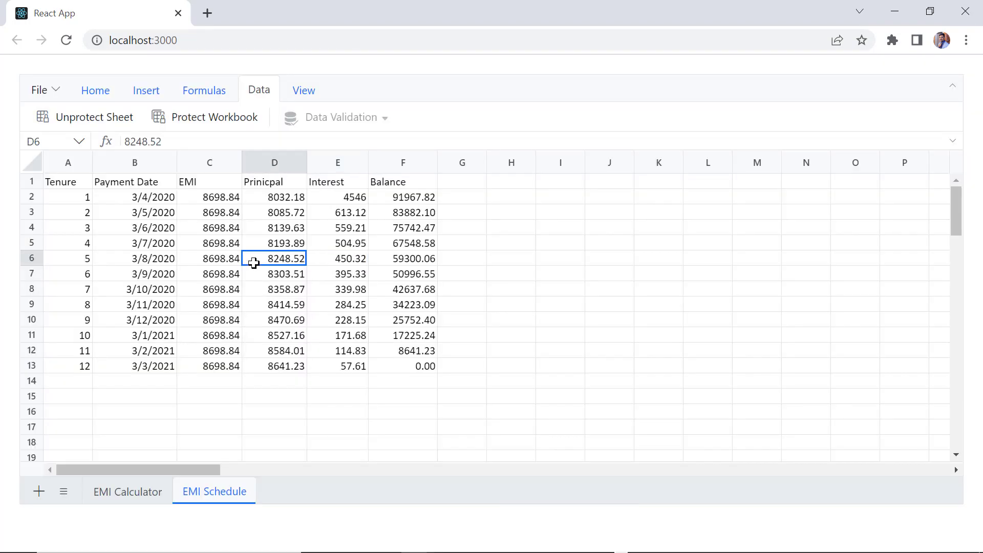
pyautogui.rightClick(214, 491)
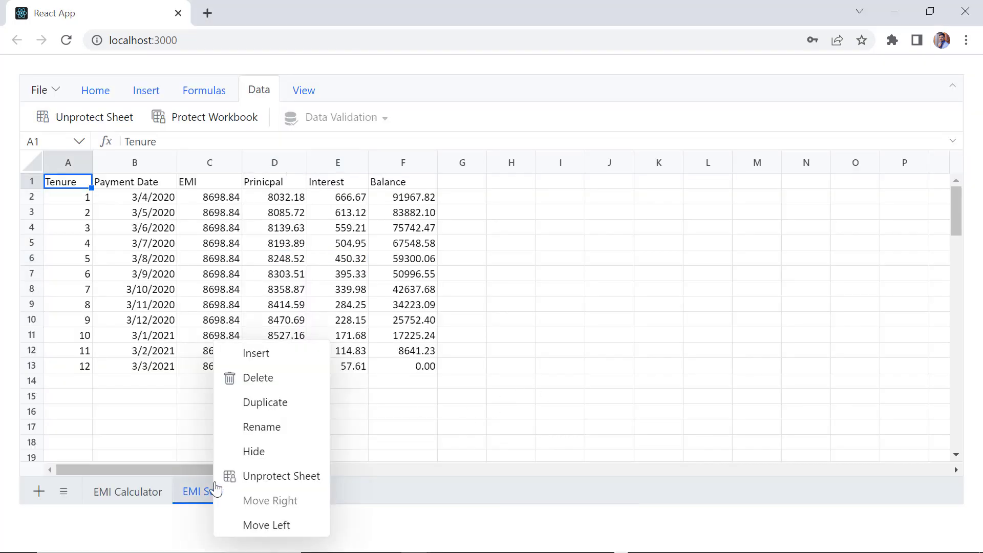
pyautogui.click(281, 476)
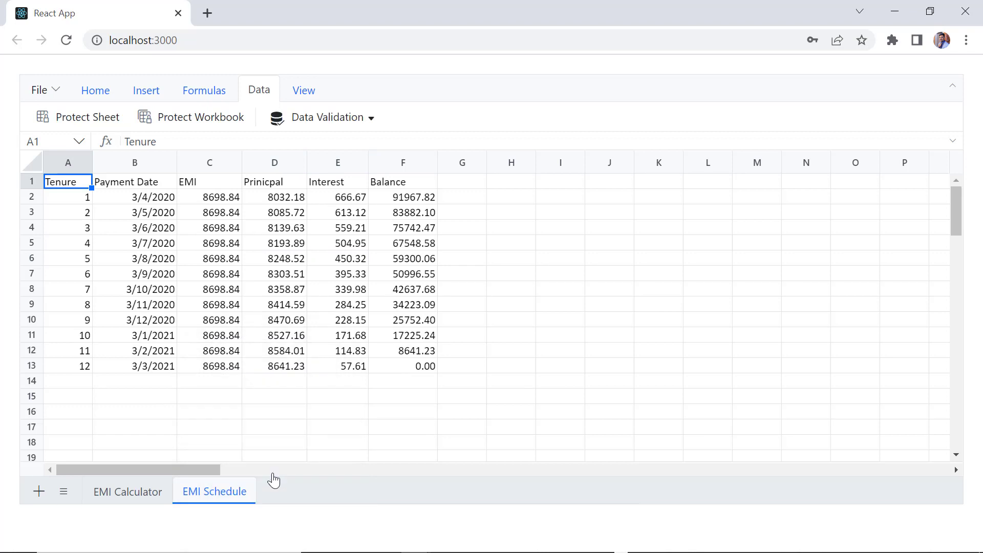
# Unprotect the EMI Calculator sheet via Data > Unprotect Sheet by entering its password.
pyautogui.click(127, 491)
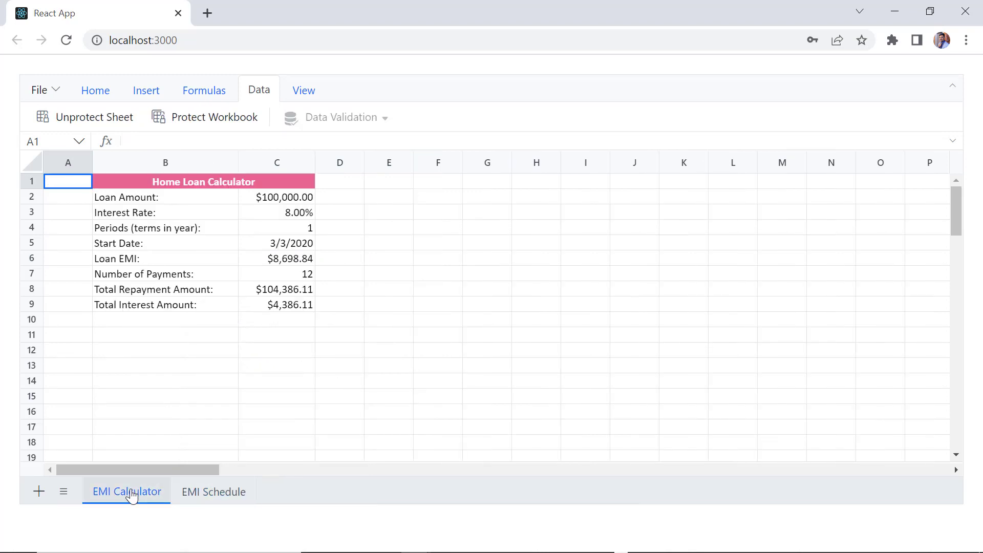
pyautogui.click(93, 117)
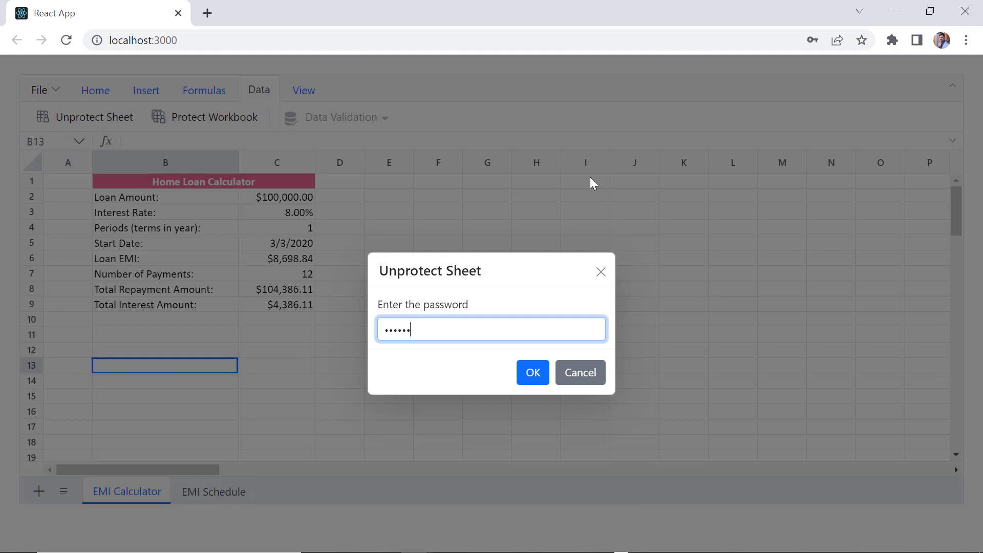
pyautogui.click(533, 372)
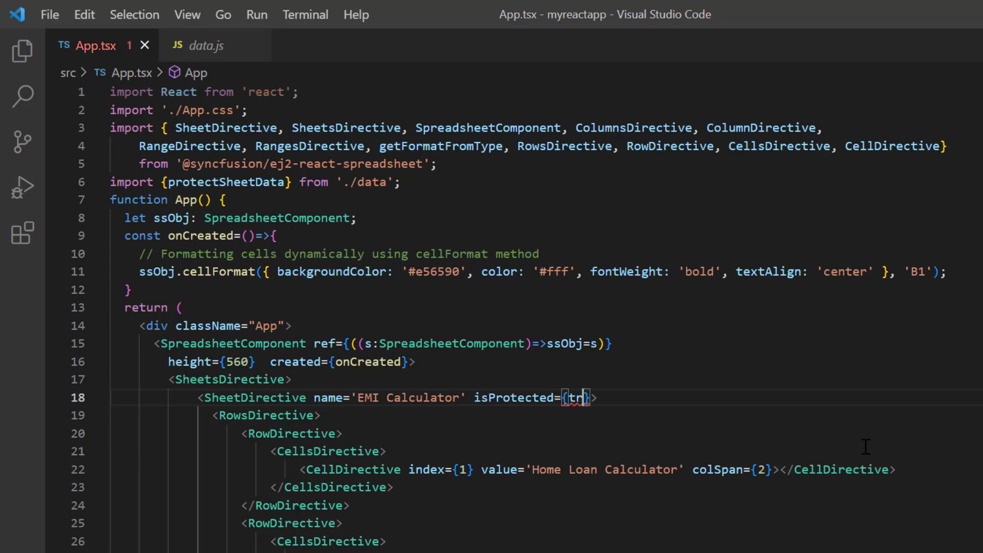
# Add isProtected={true} to the EMI Calculator SheetDirective in App.tsx.
pyautogui.write('ue')
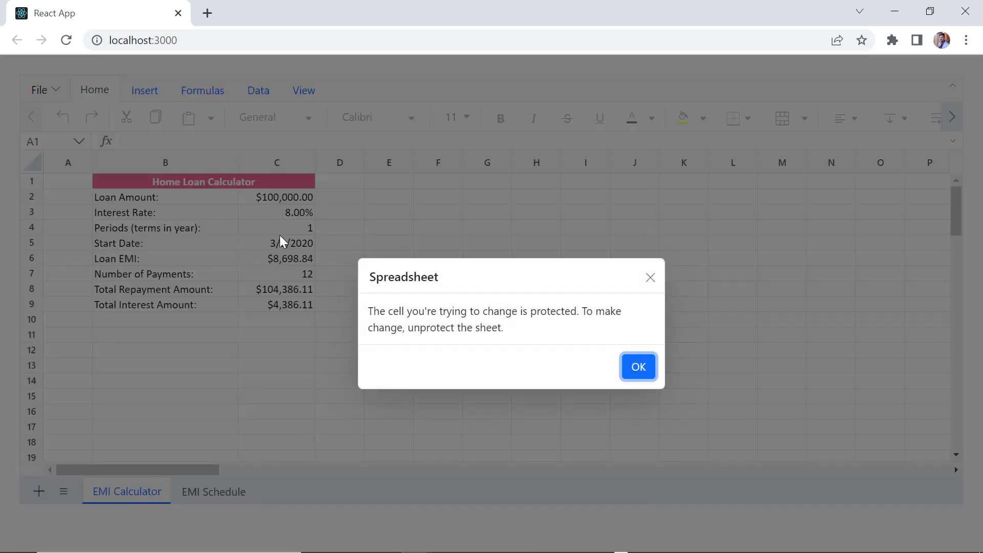
# Dismiss the protected-cell warning on EMI Calculator and bring up protection options for the EMI Schedule sheet.
pyautogui.click(638, 366)
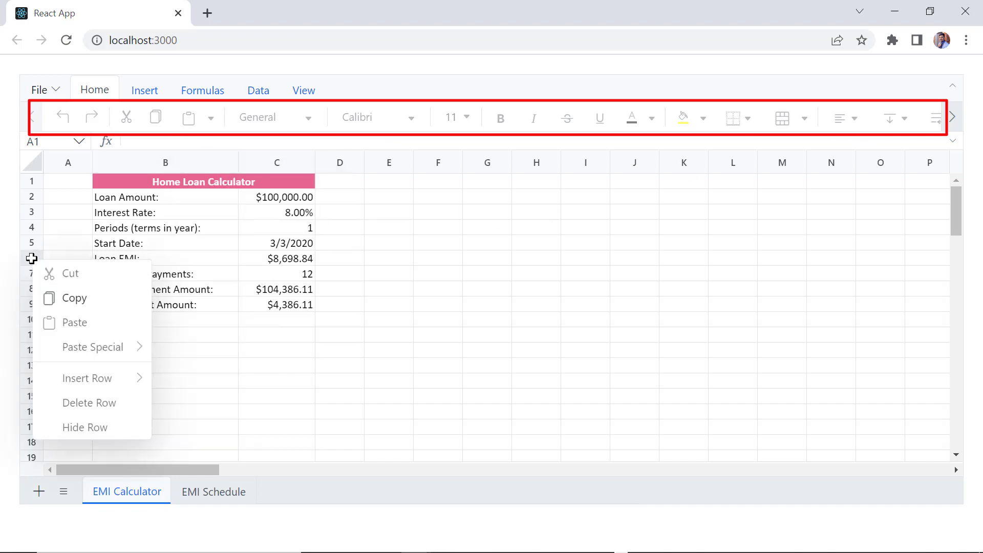
pyautogui.click(214, 491)
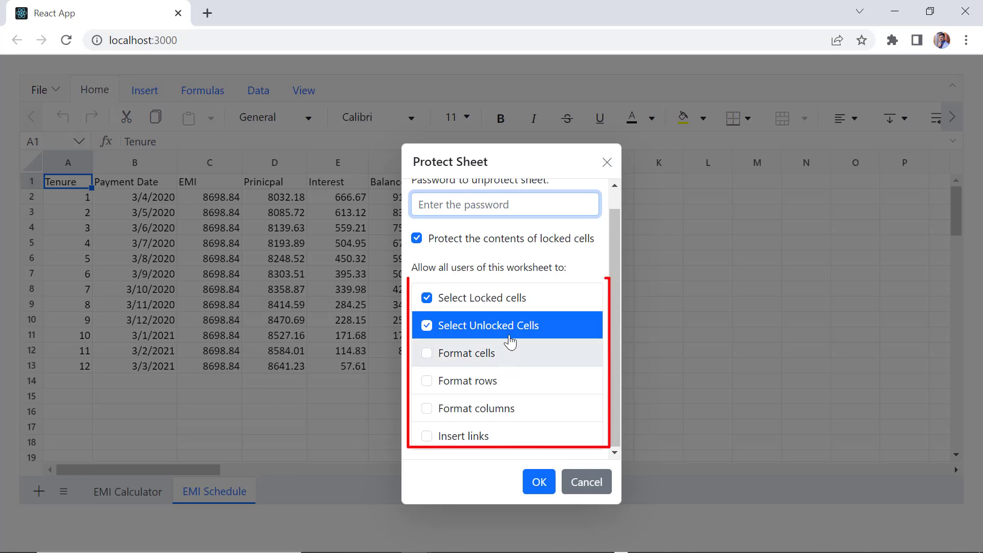
pyautogui.moveTo(511, 388)
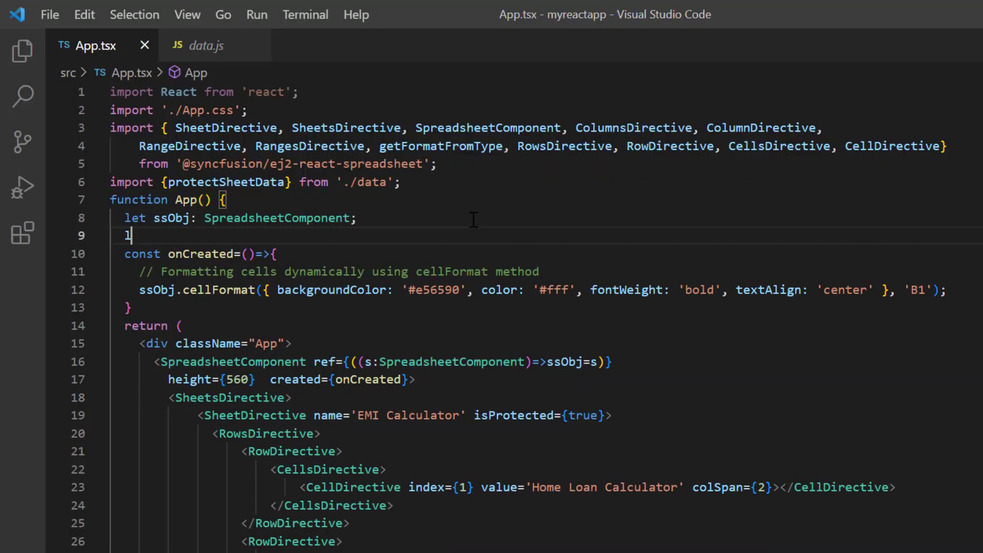
# Declare let protectOptions: object = { selectCells: true } inside the App function.
pyautogui.write('let protectOptions: object = {')
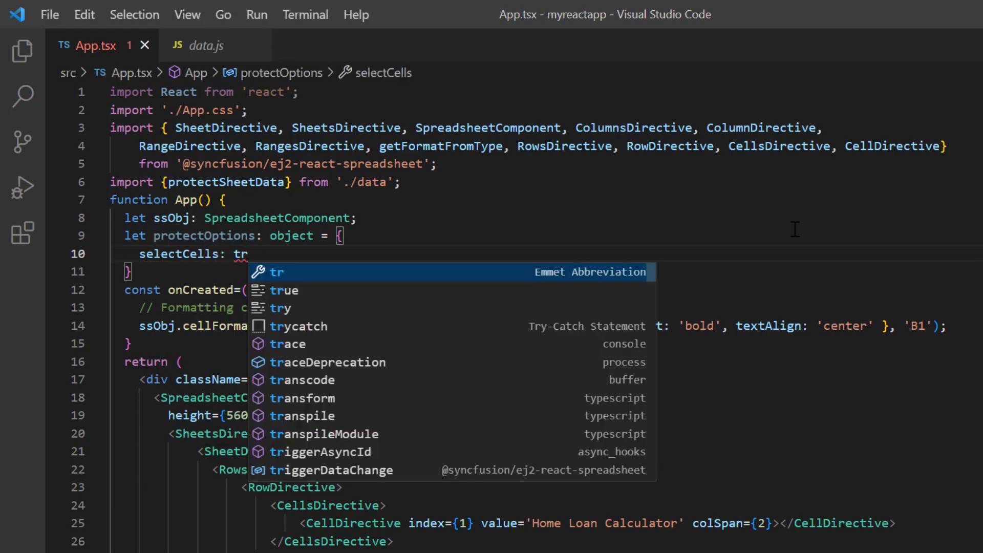
pyautogui.write('ue')
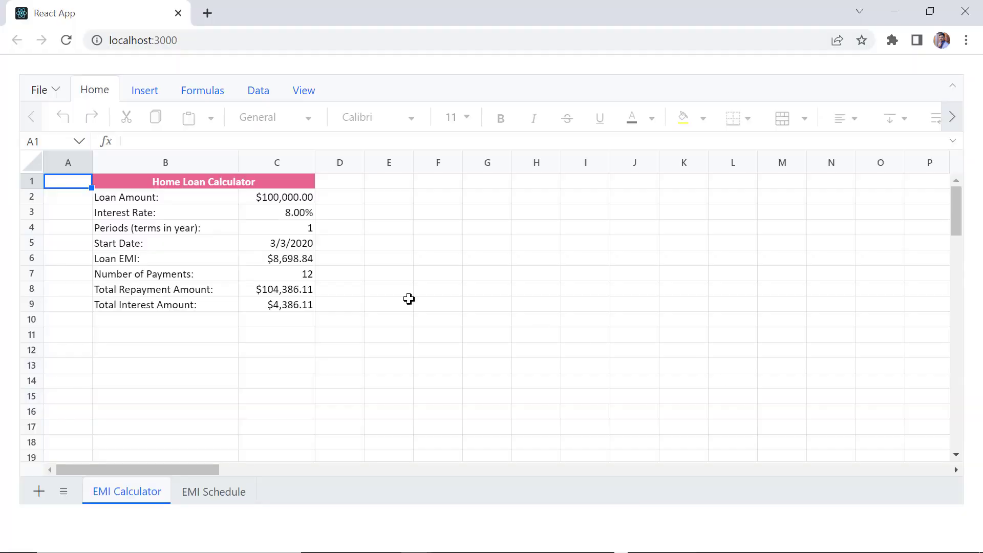
# Confirm cells stay selectable, then protect EMI Schedule allowing formatting of cells, rows, columns and inserting links.
pyautogui.moveTo(165, 212); pyautogui.dragTo(295, 288)
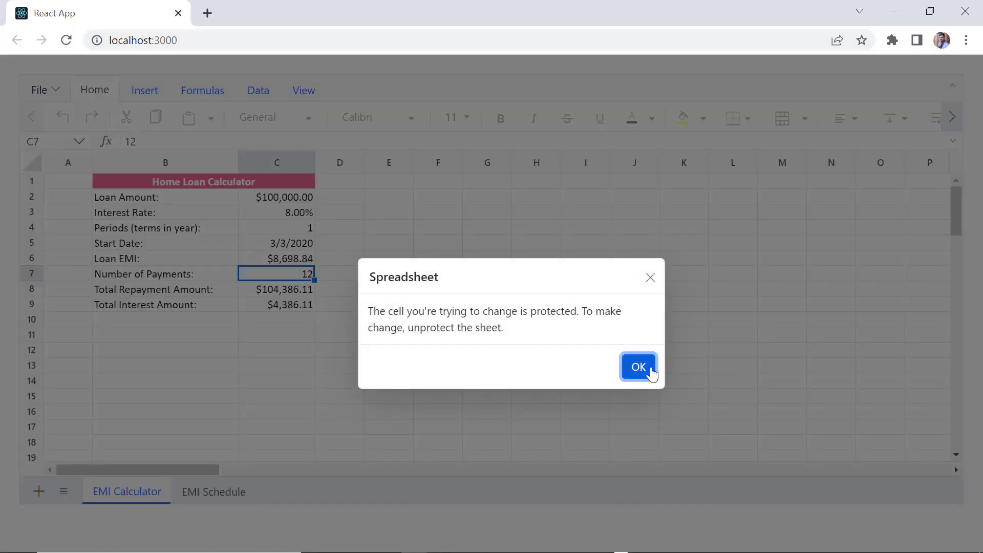
pyautogui.click(639, 366)
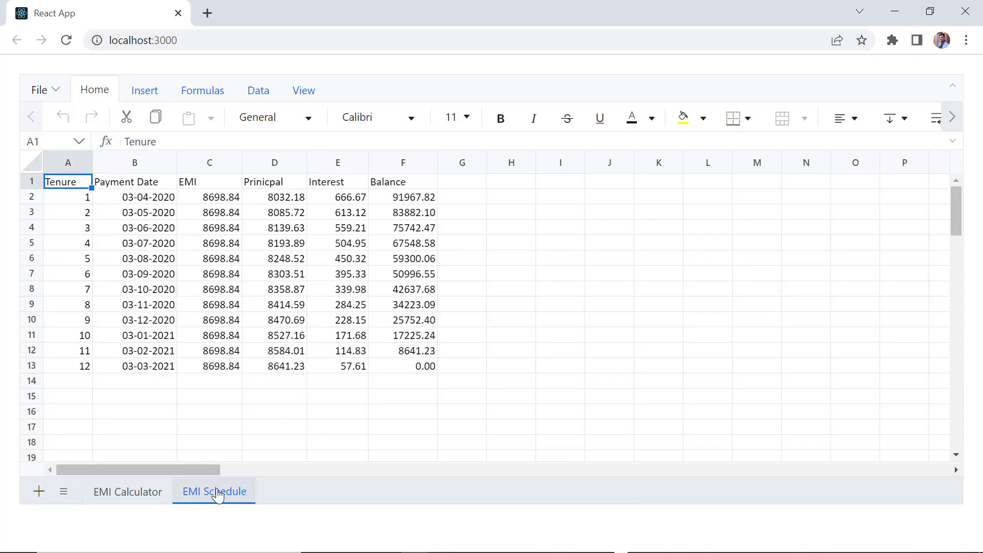
pyautogui.rightClick(214, 491)
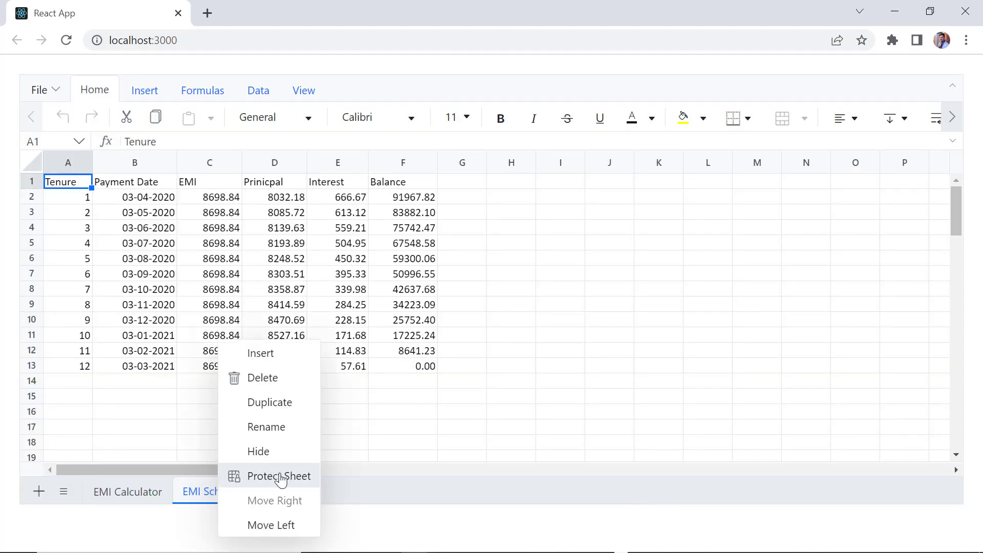
pyautogui.click(280, 475)
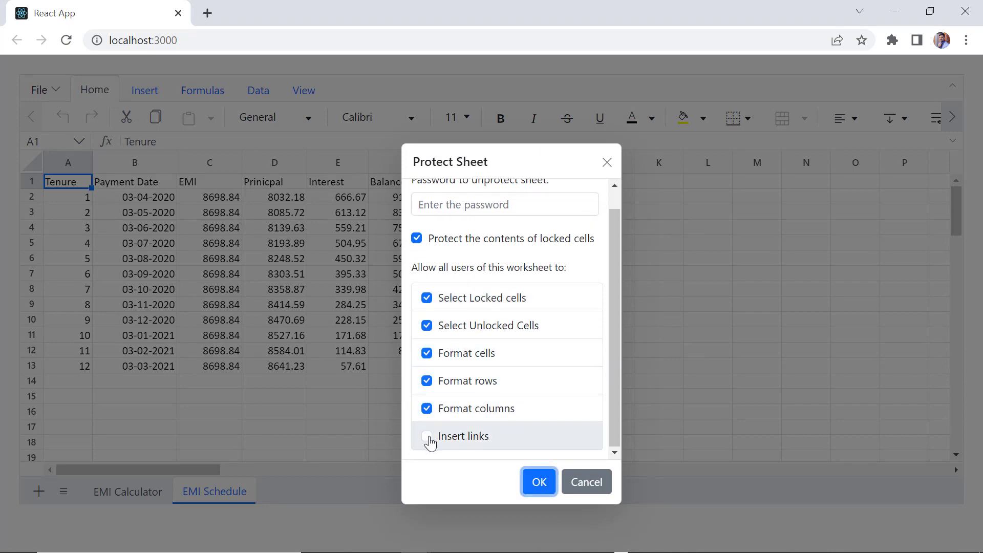
pyautogui.click(538, 481)
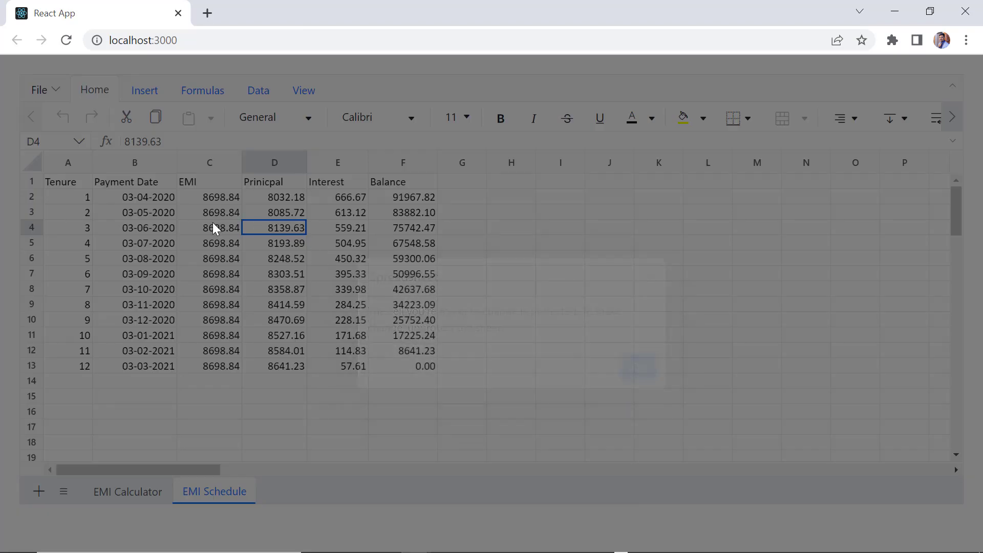
# Fill the Balance values F2:F13 yellow and insert a 'Syncfusion Demo' hyperlink in cell H2.
pyautogui.click(681, 118)
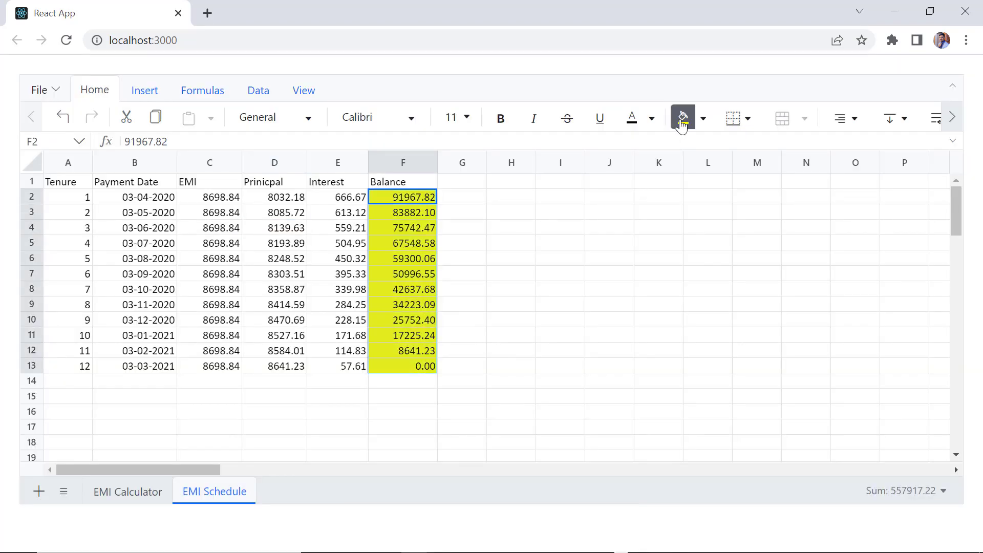
pyautogui.rightClick(510, 196)
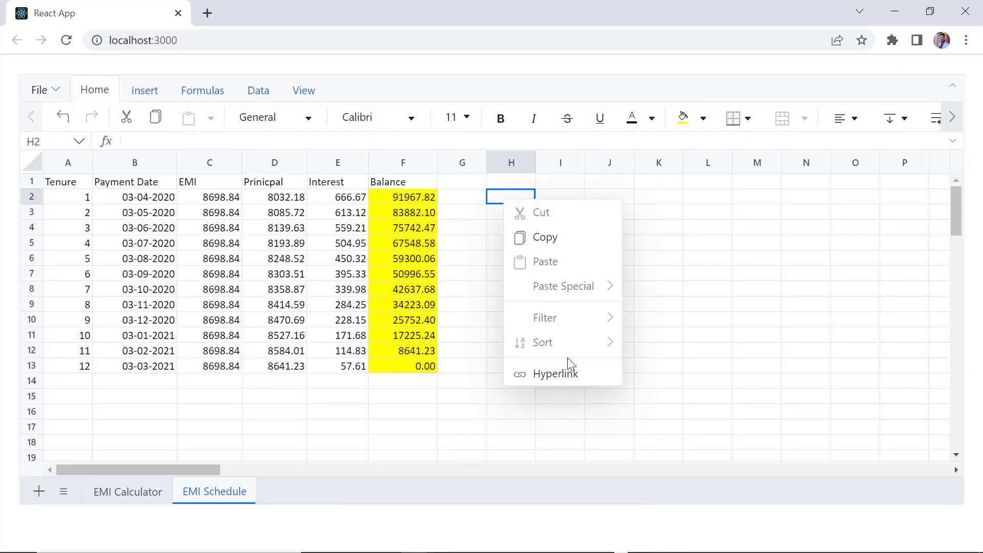
pyautogui.moveTo(558, 374)
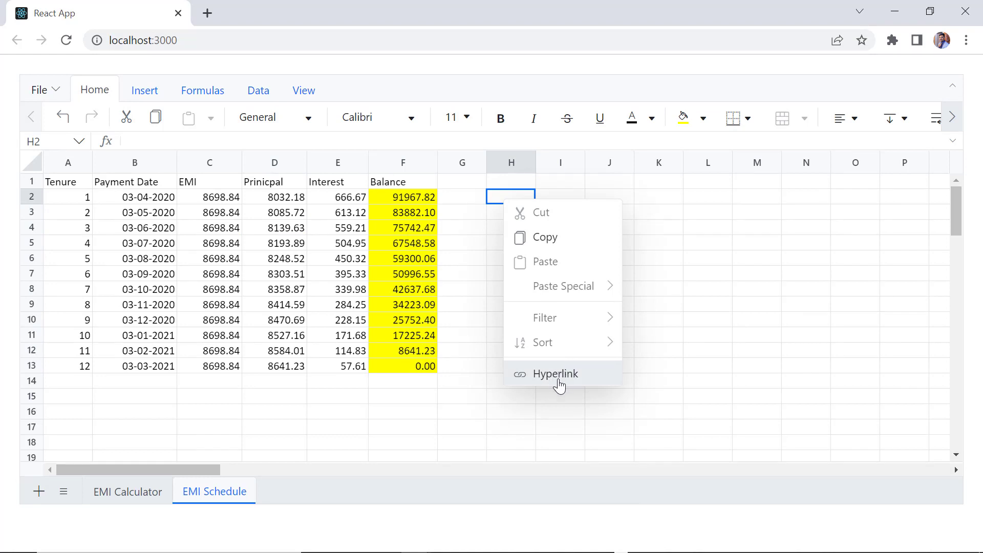
pyautogui.click(554, 374)
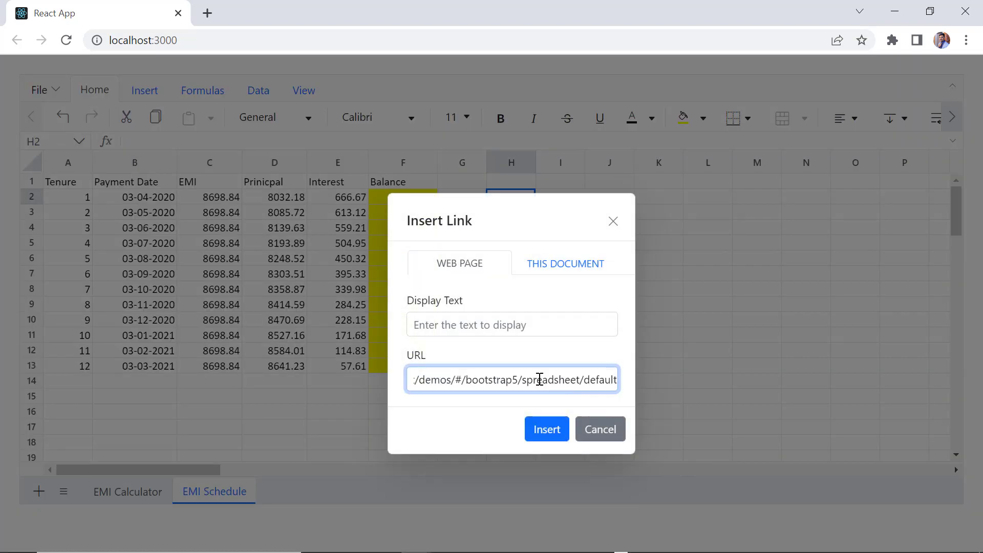
pyautogui.write('Syncfusion Demo')
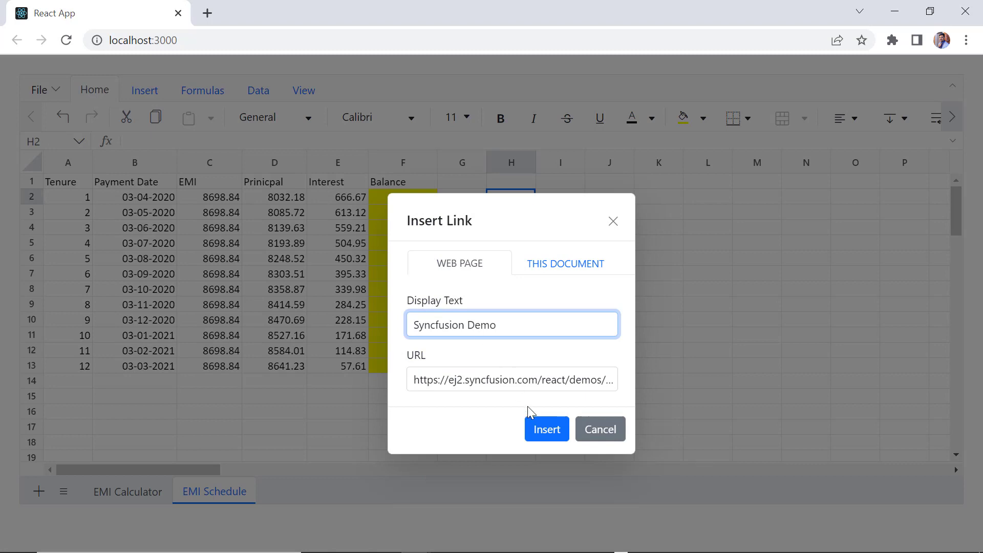
pyautogui.click(546, 429)
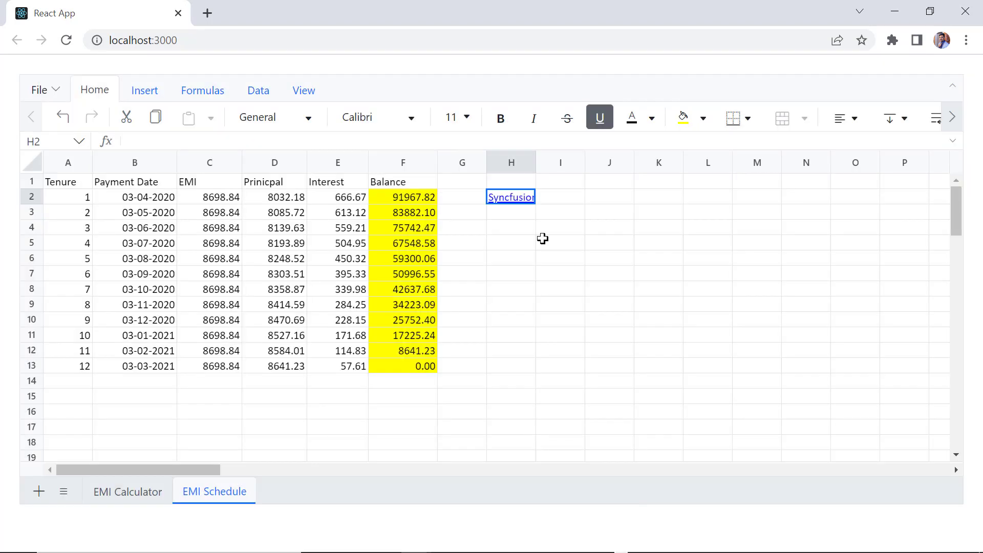
pyautogui.click(559, 227)
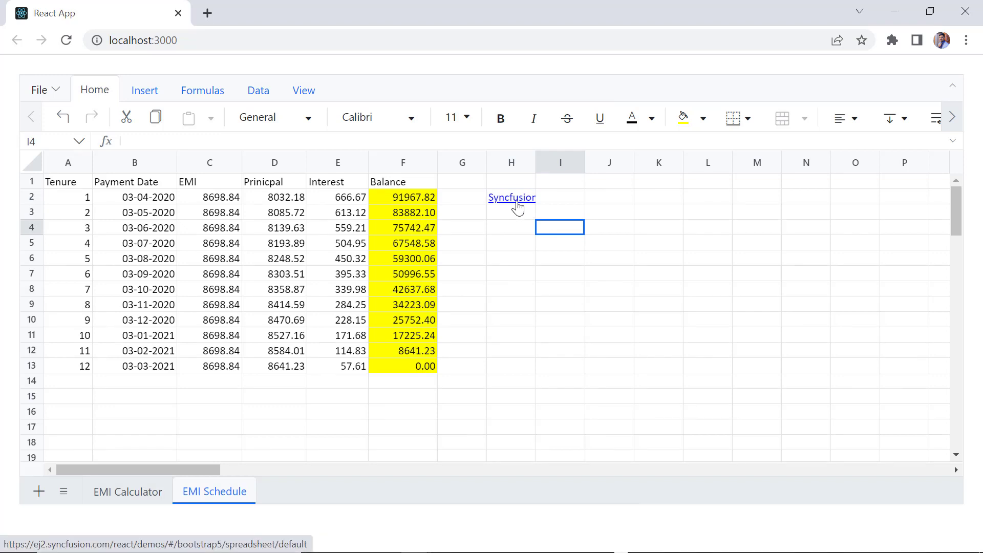
pyautogui.moveTo(519, 243)
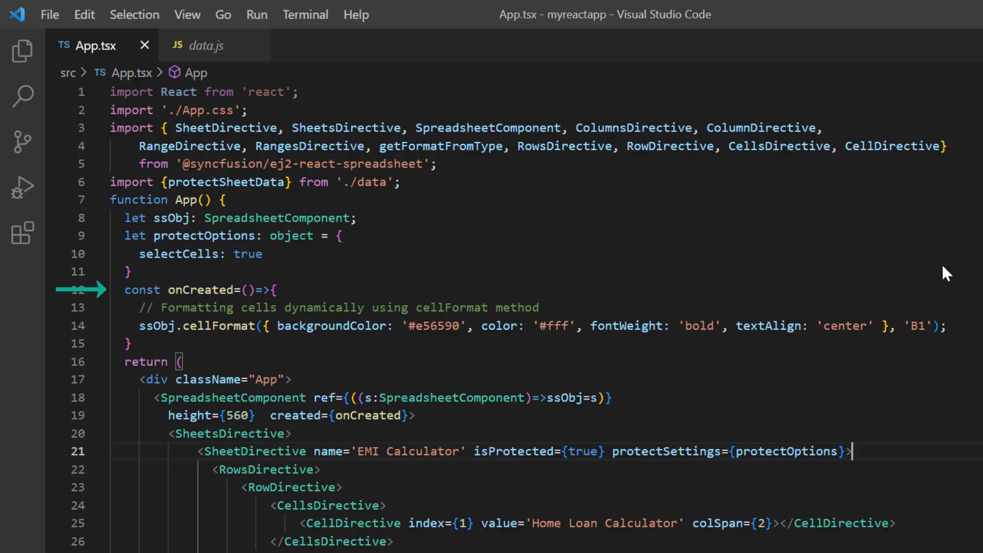
pyautogui.write('ssObj.protectSheet')
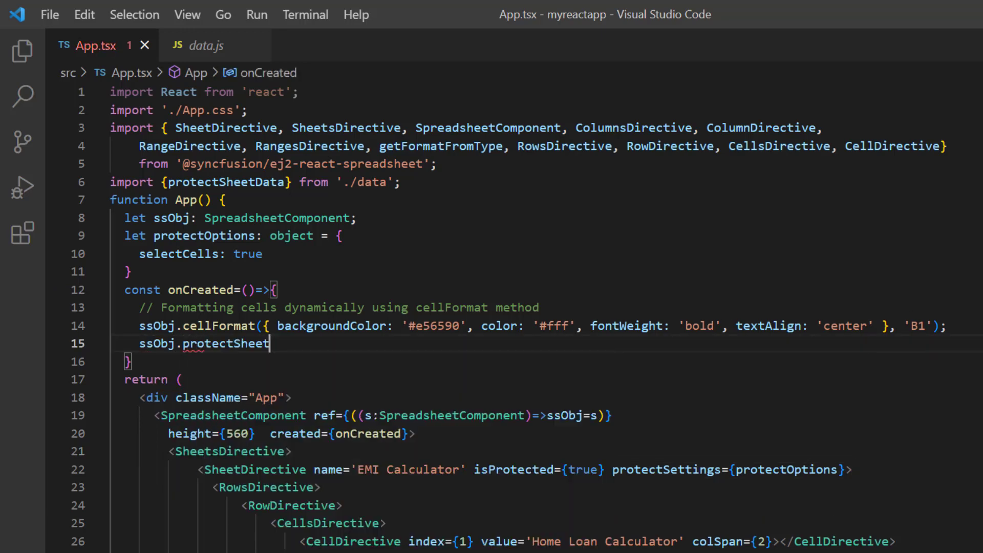
pyautogui.write('(')
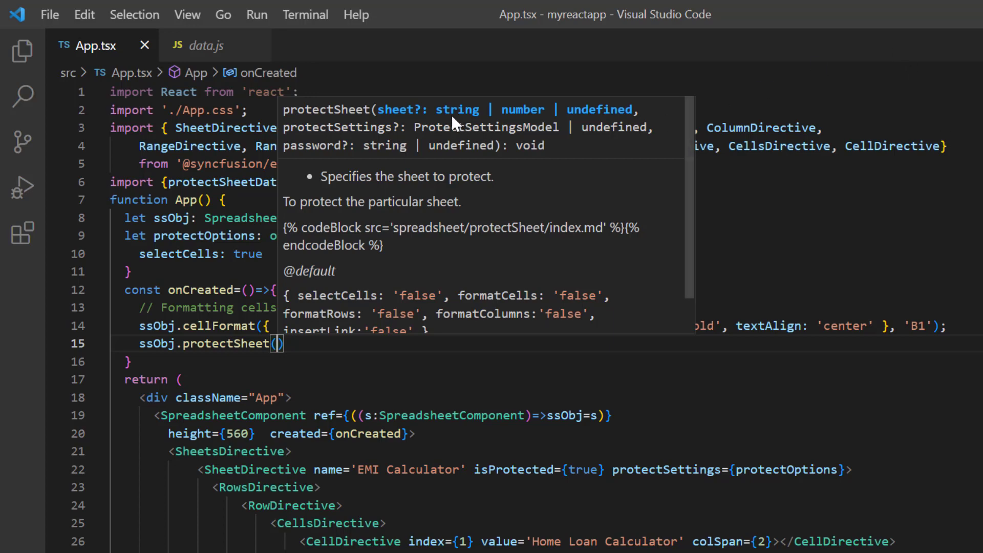
pyautogui.moveTo(342, 156)
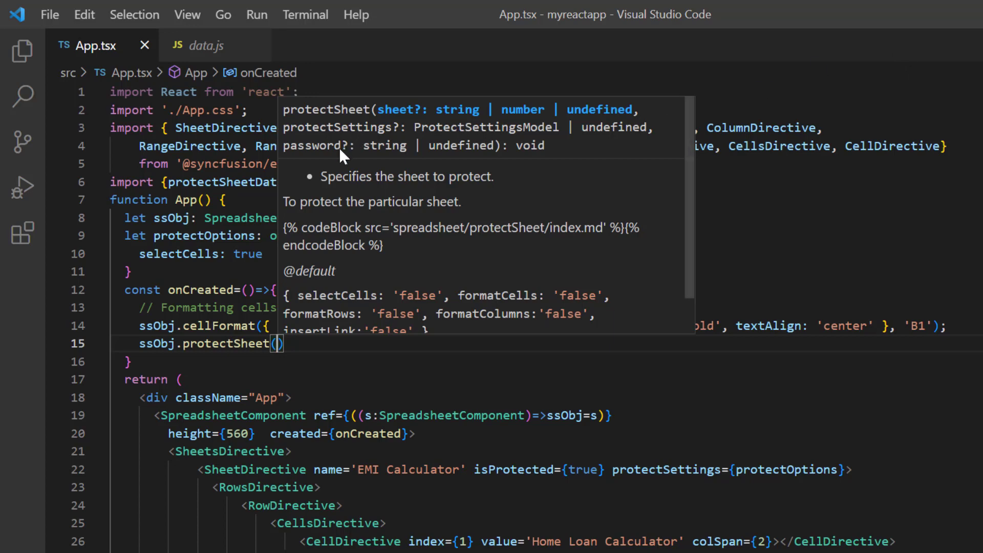
pyautogui.moveTo(385, 347)
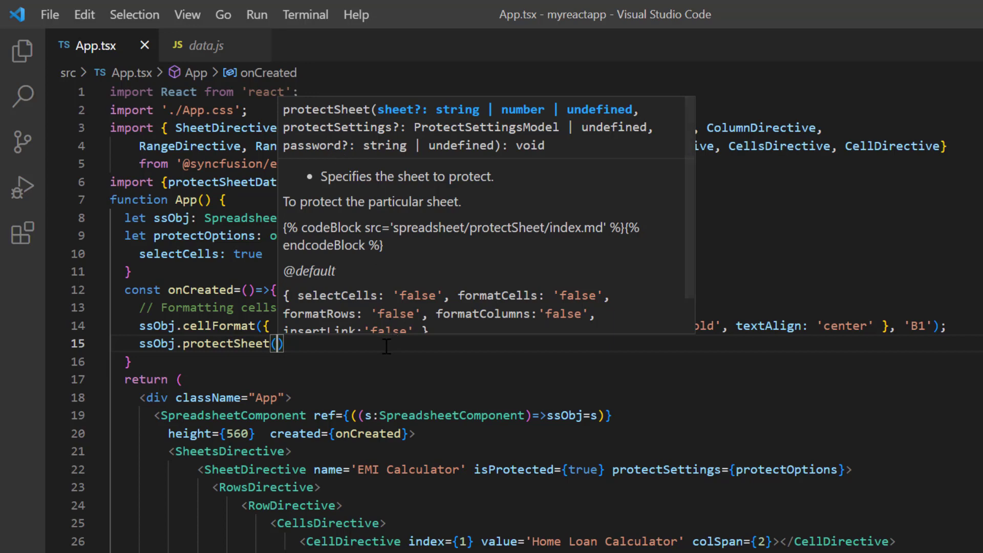
pyautogui.write('1,')
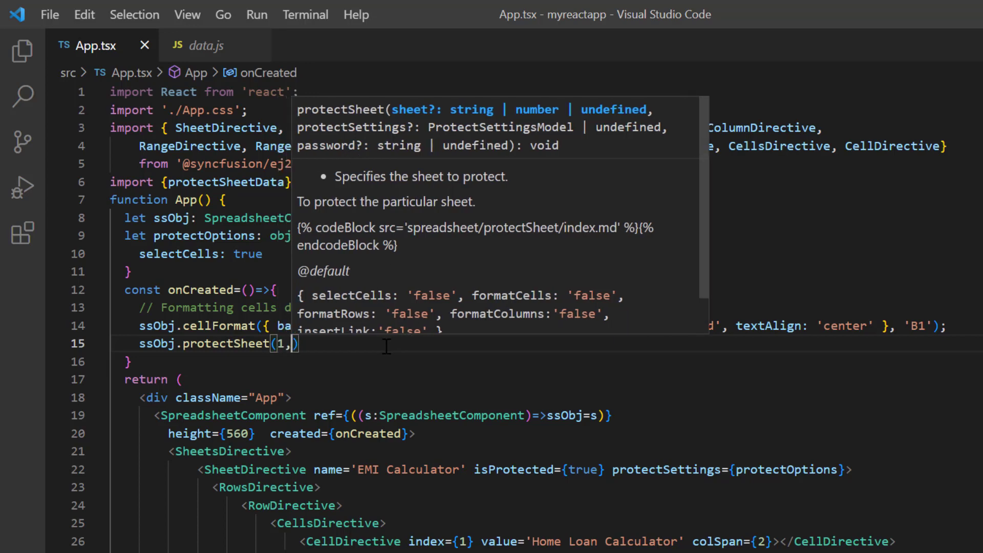
pyautogui.write('{selectCells: true},')
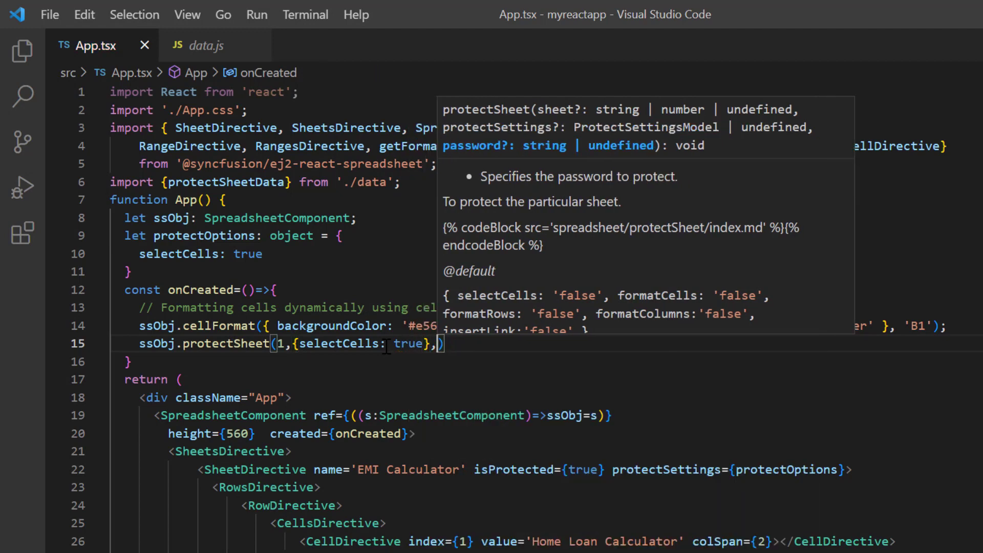
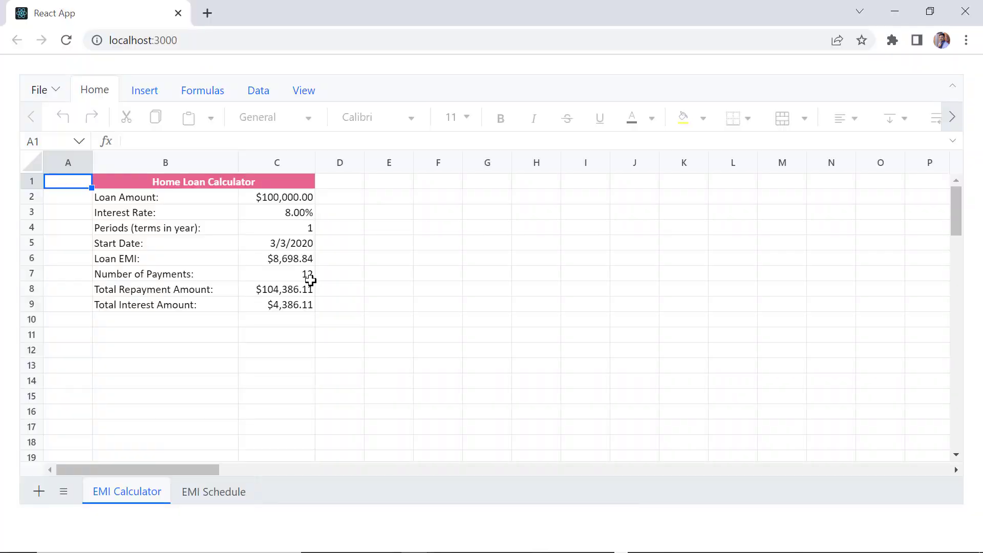
# Select cells on the EMI Schedule sheet and find that Unprotect Sheet asks for a password, then cancel.
pyautogui.click(213, 491)
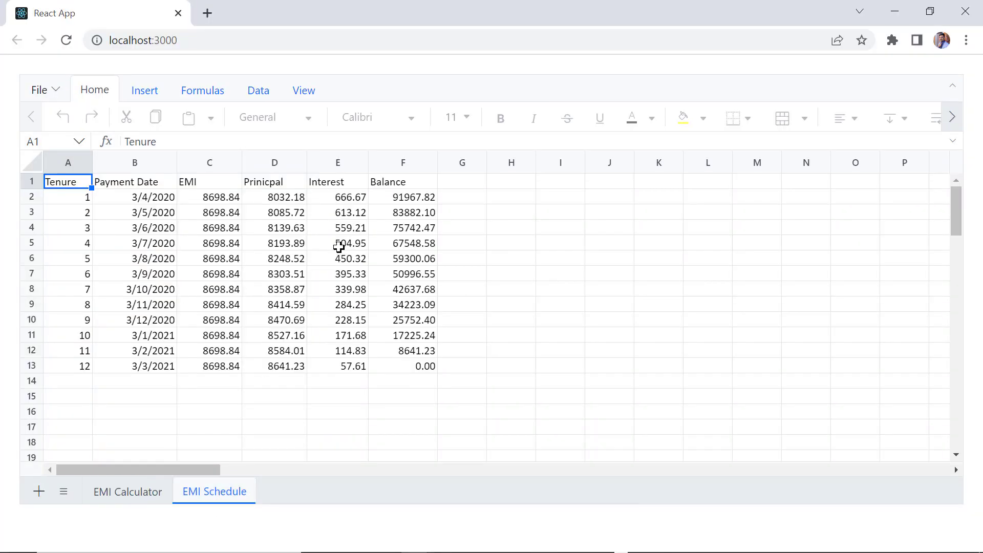
pyautogui.moveTo(274, 273); pyautogui.dragTo(337, 288)
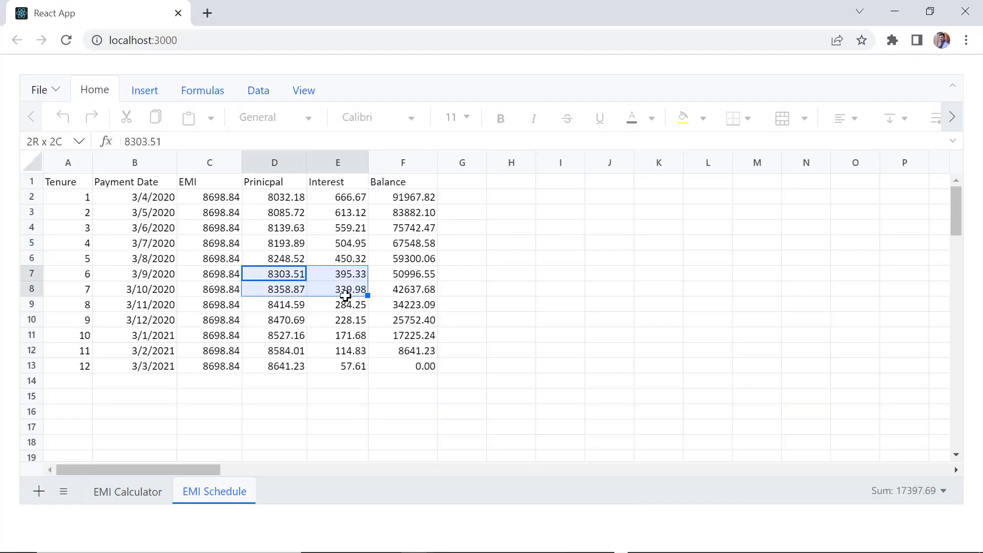
pyautogui.click(84, 117)
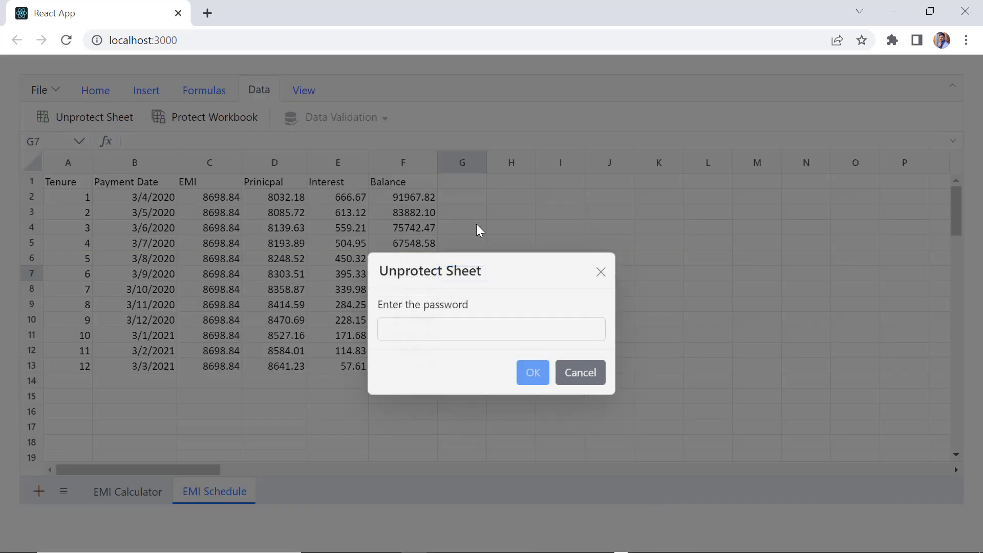
pyautogui.click(532, 371)
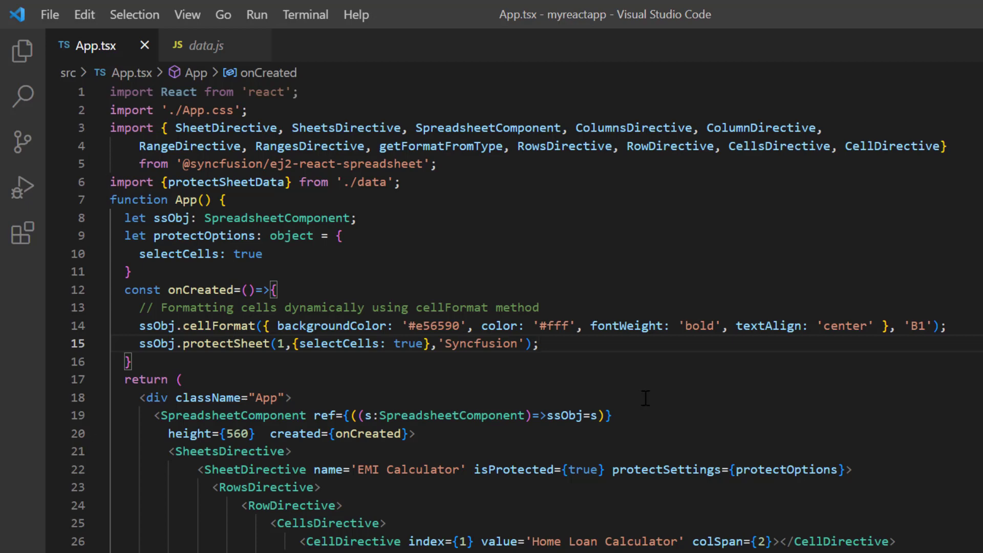
# Add an ssObj.unprotectSheet(0) call below protectSheet in onCreated.
pyautogui.write('ssObj.un')
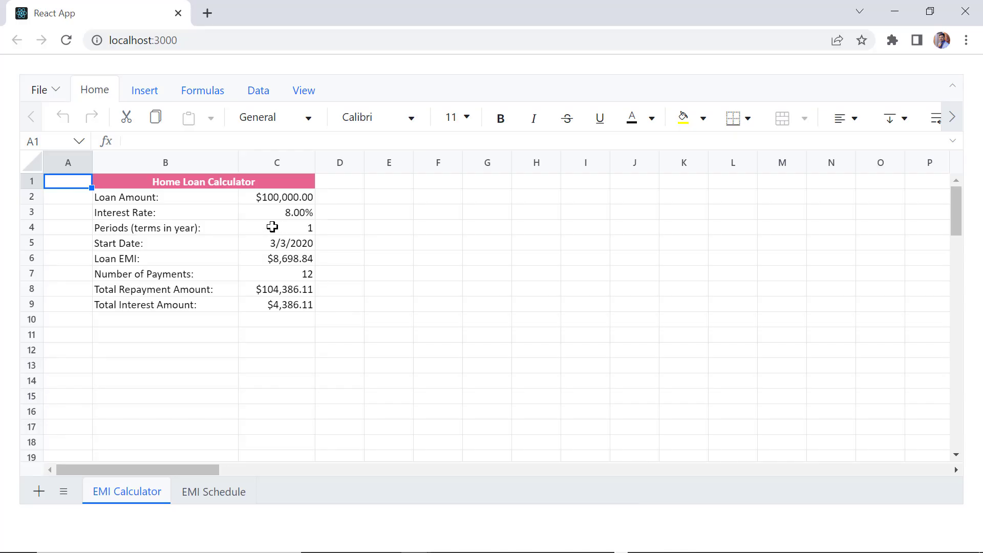
# Select the loan period value in C4 on the now-unprotected EMI Calculator sheet.
pyautogui.click(258, 90)
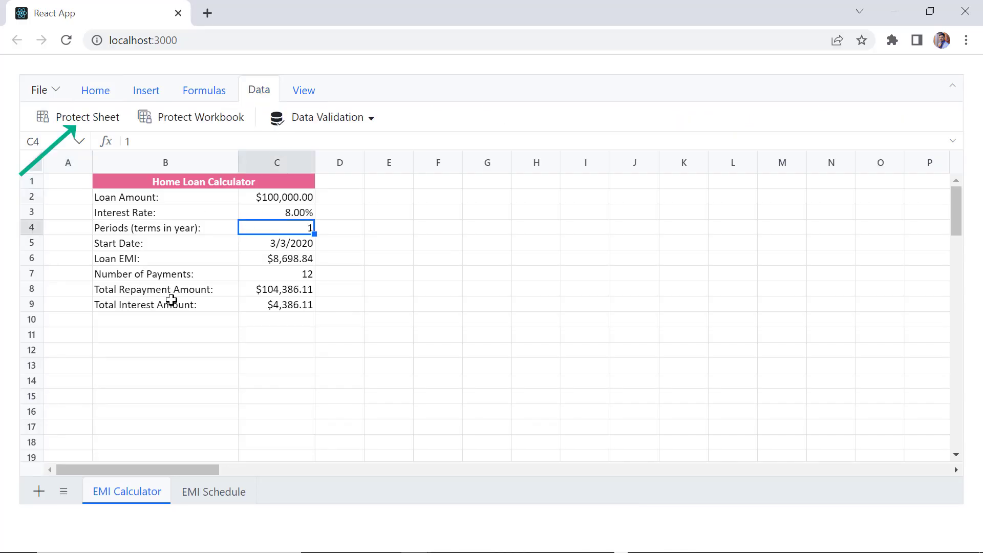
pyautogui.click(288, 274)
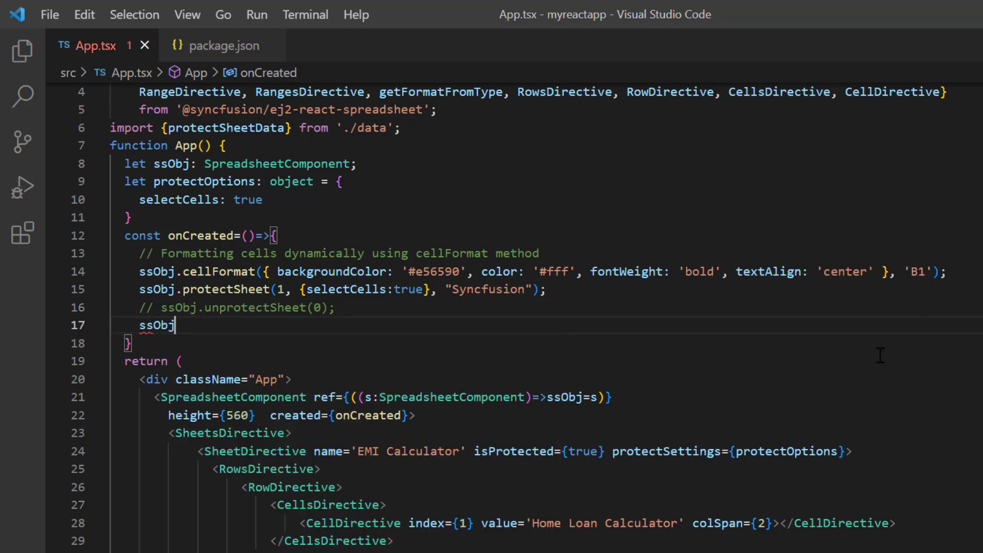
# Add ssObj.lockCells("B1:C9", false) in onCreated to unlock that range on load.
pyautogui.write('.lockCells')
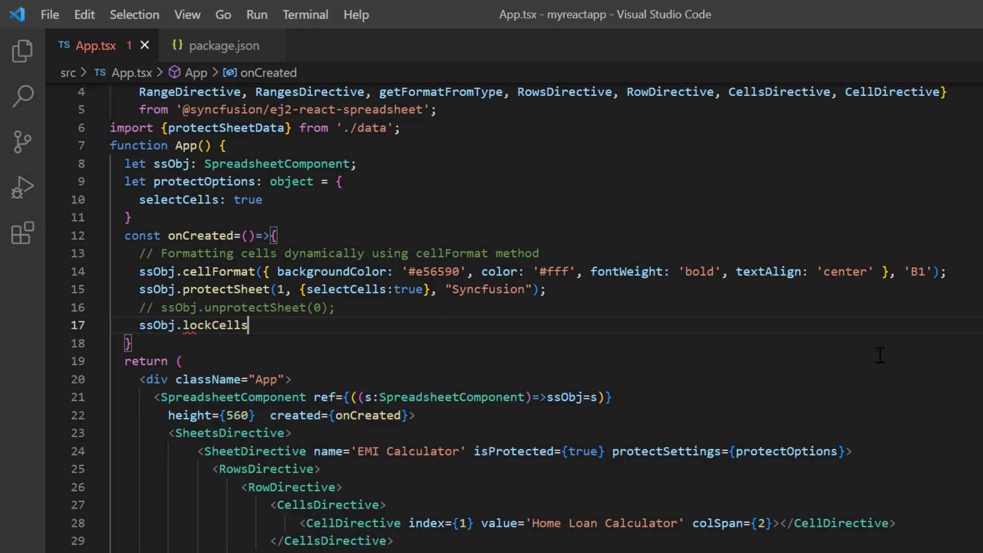
pyautogui.write('("B1:C9')
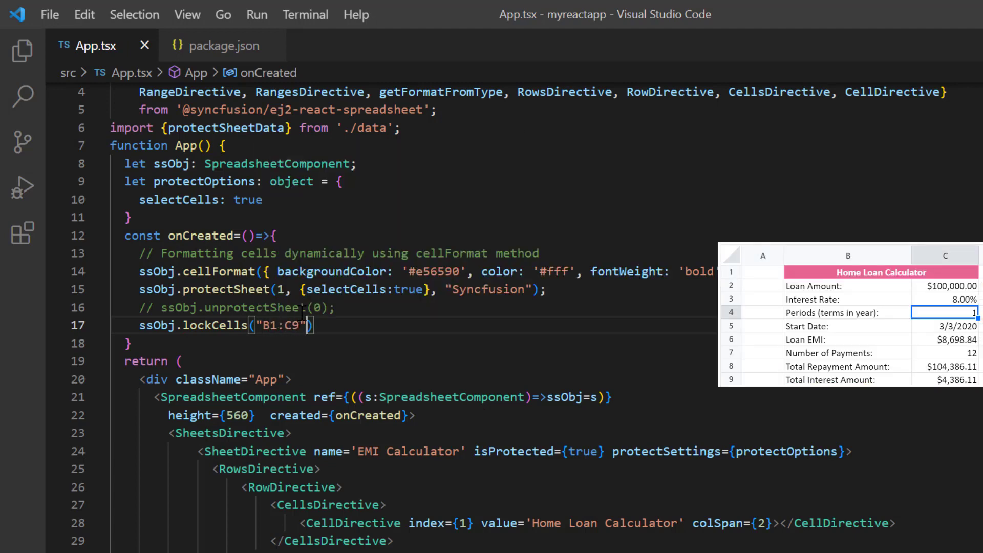
pyautogui.write(', false')
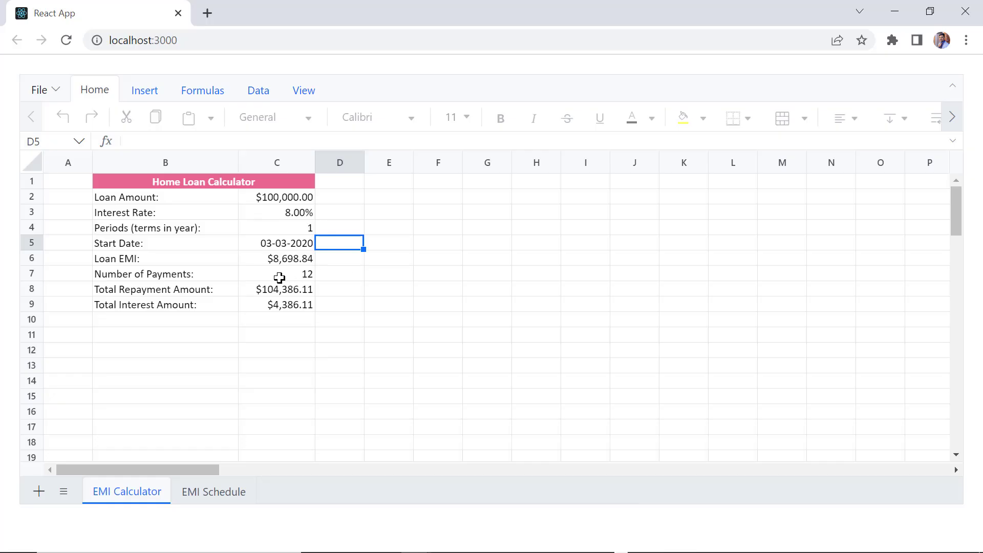
# Select B5, then try editing A10 outside the unlocked range and dismiss the protected-cell warning.
pyautogui.click(165, 242)
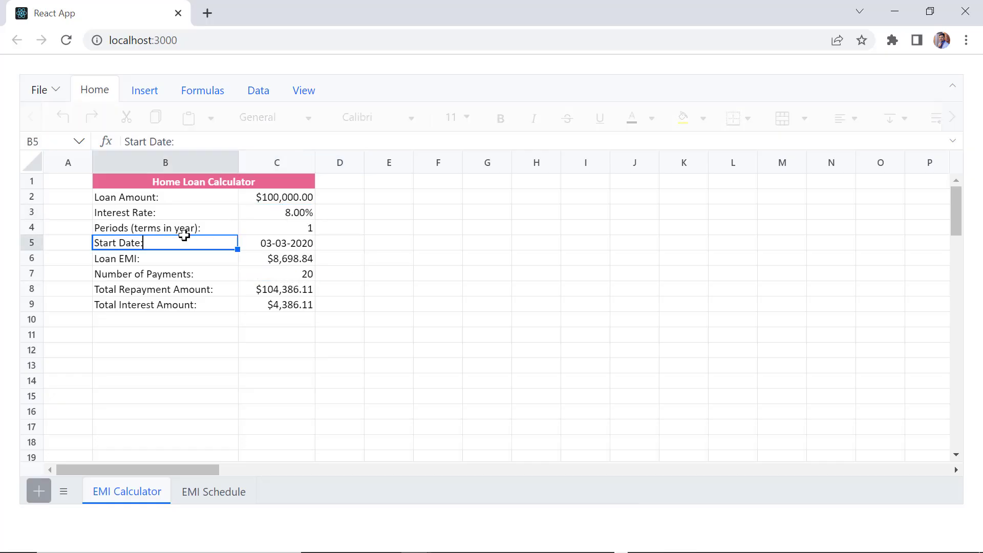
pyautogui.click(67, 319)
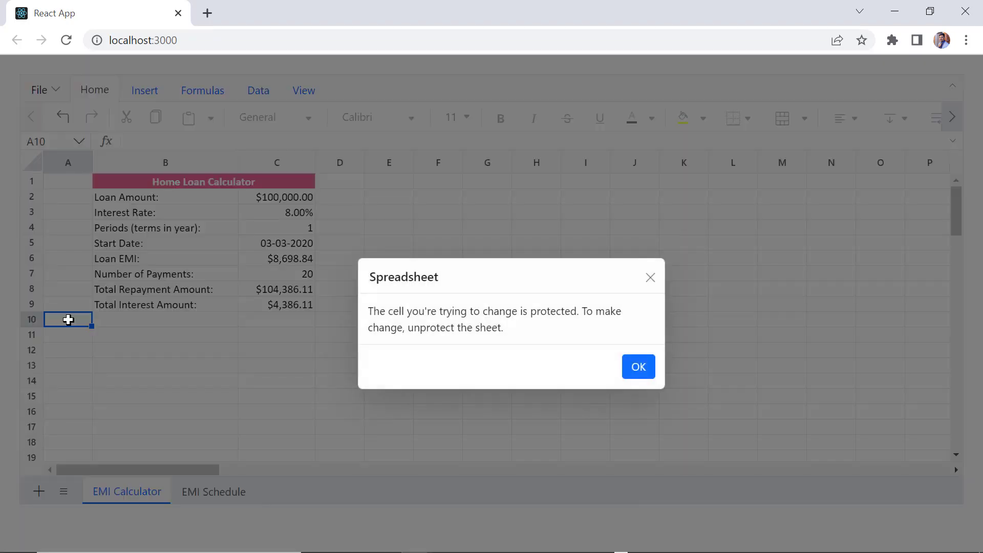
pyautogui.click(638, 367)
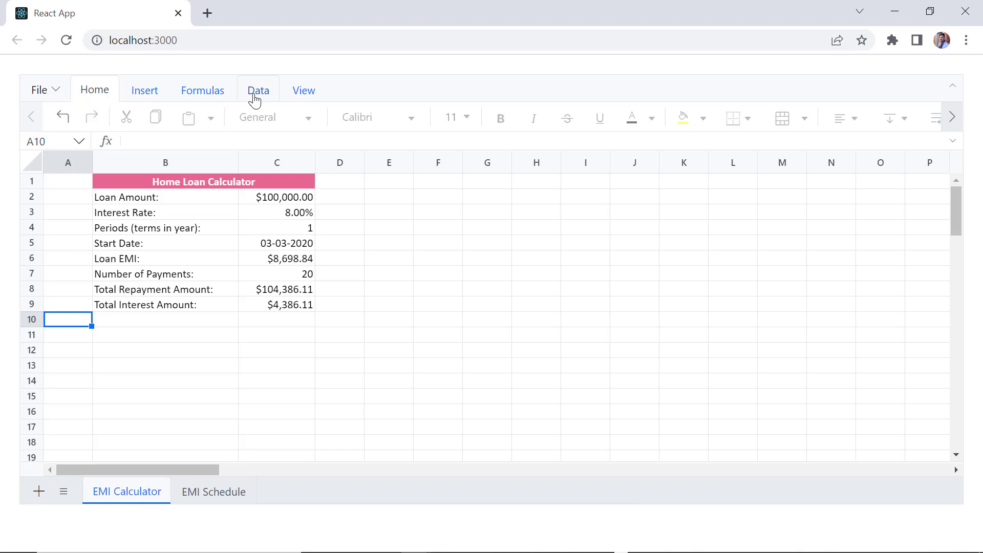
# Protect the workbook with a password via Data > Protect Workbook and check the sheet-tab menu.
pyautogui.click(258, 90)
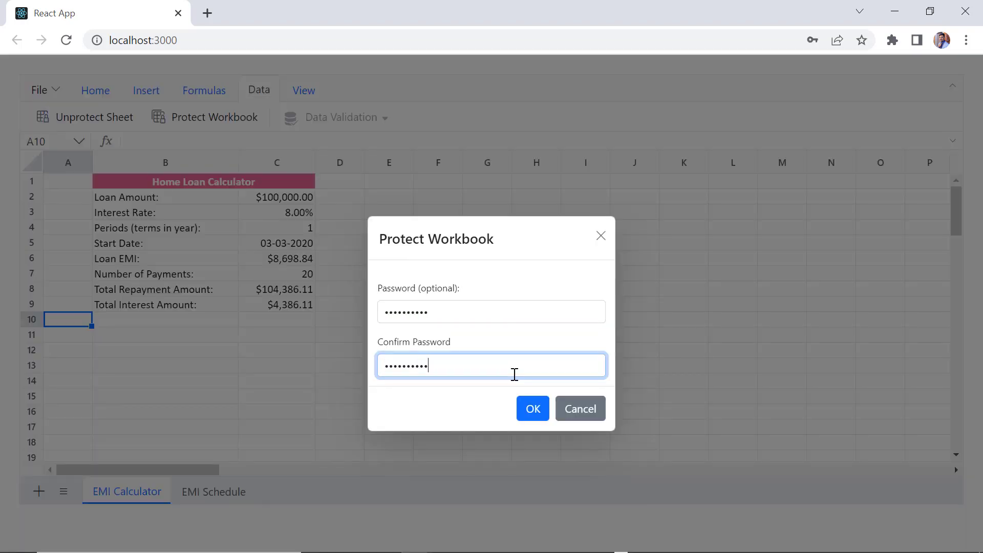
pyautogui.click(533, 408)
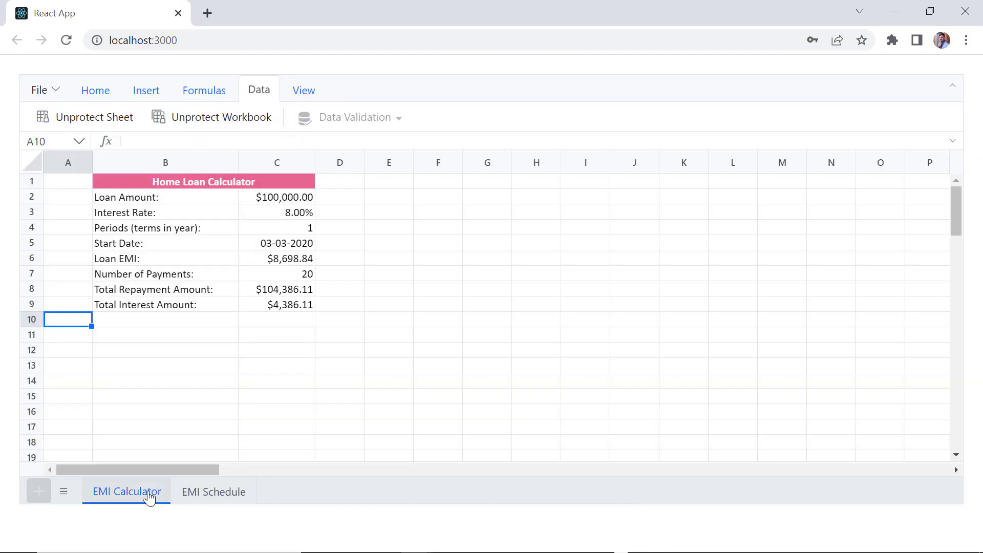
pyautogui.rightClick(126, 491)
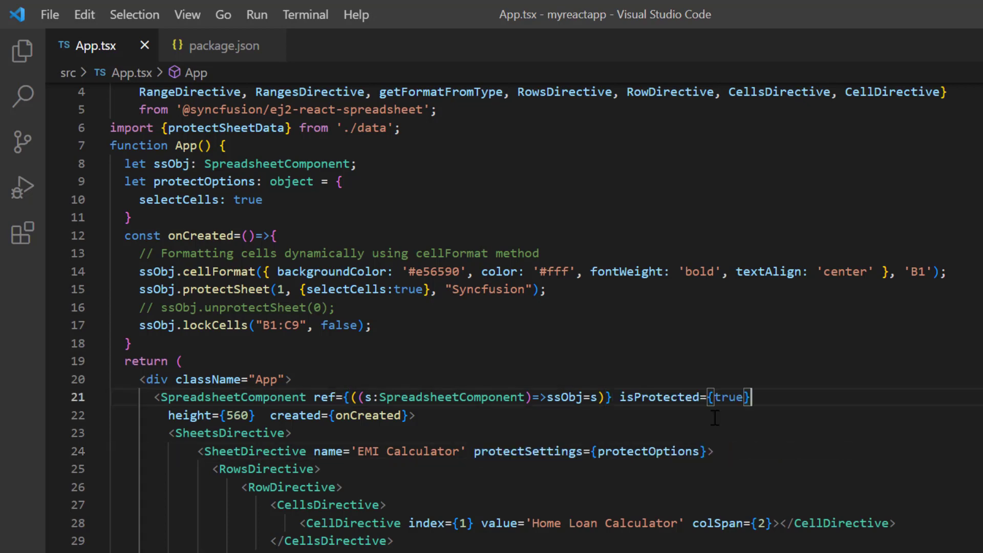
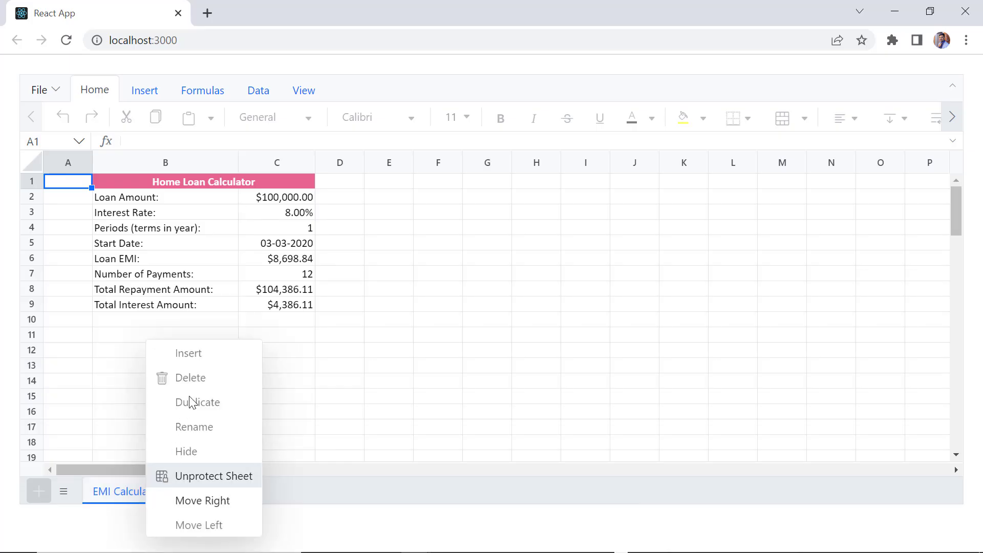
pyautogui.moveTo(216, 459)
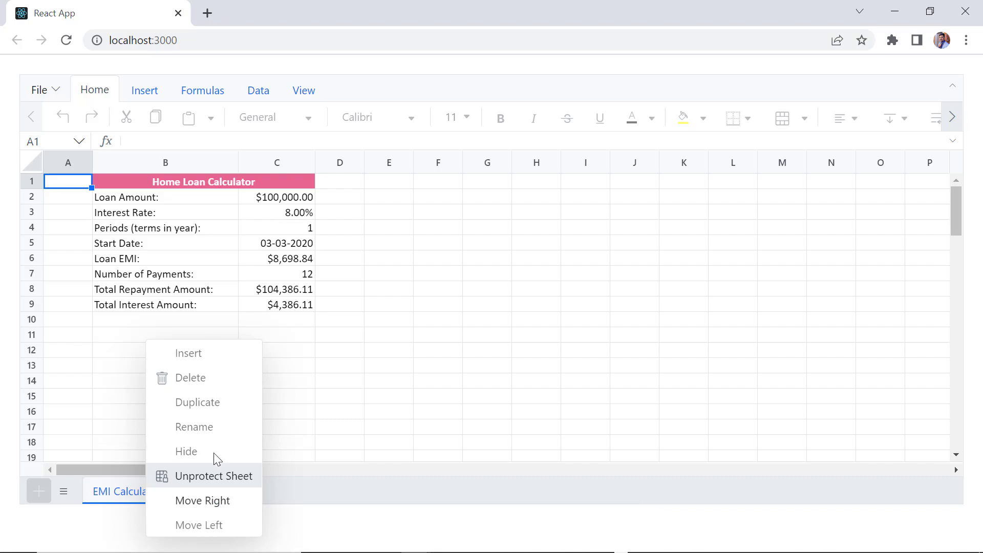